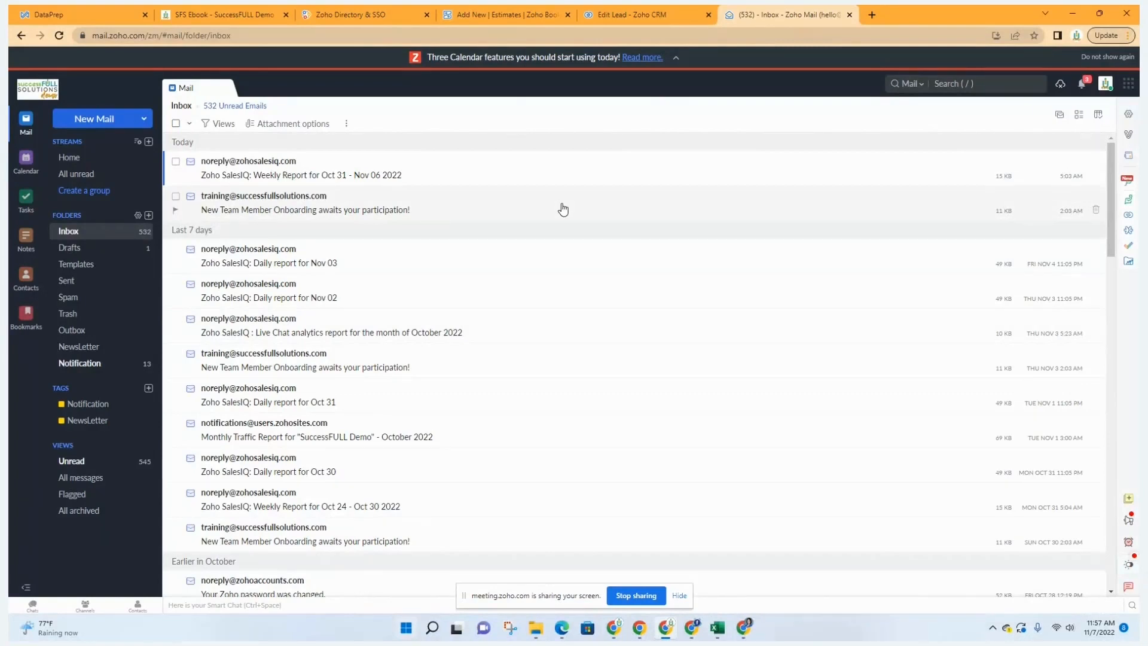
{"action": "mouse_move", "coordinate": [120, 232]}
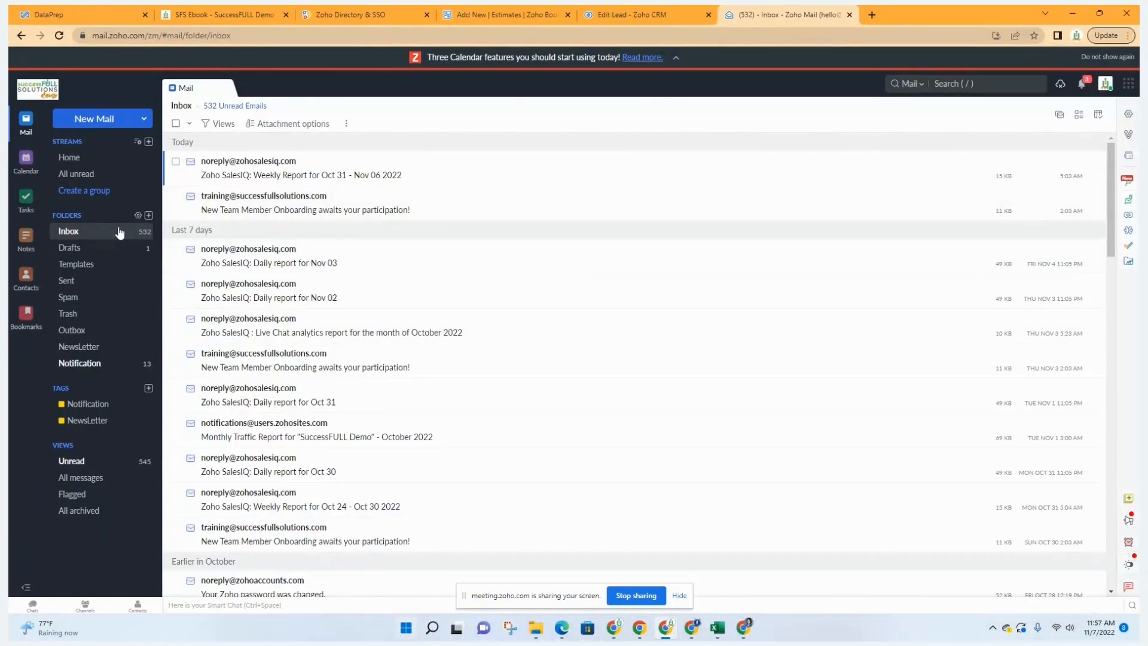
{"action": "mouse_move", "coordinate": [103, 232]}
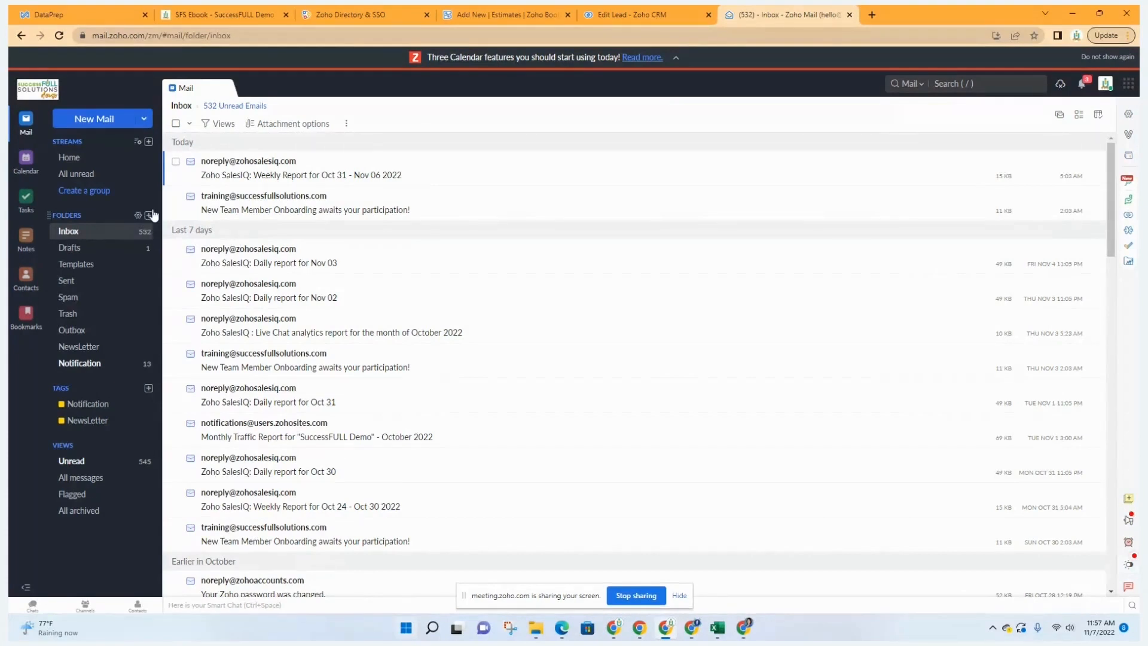
- Start a new folder named Accounting placed under Inbox
{"action": "left_click", "coordinate": [148, 215]}
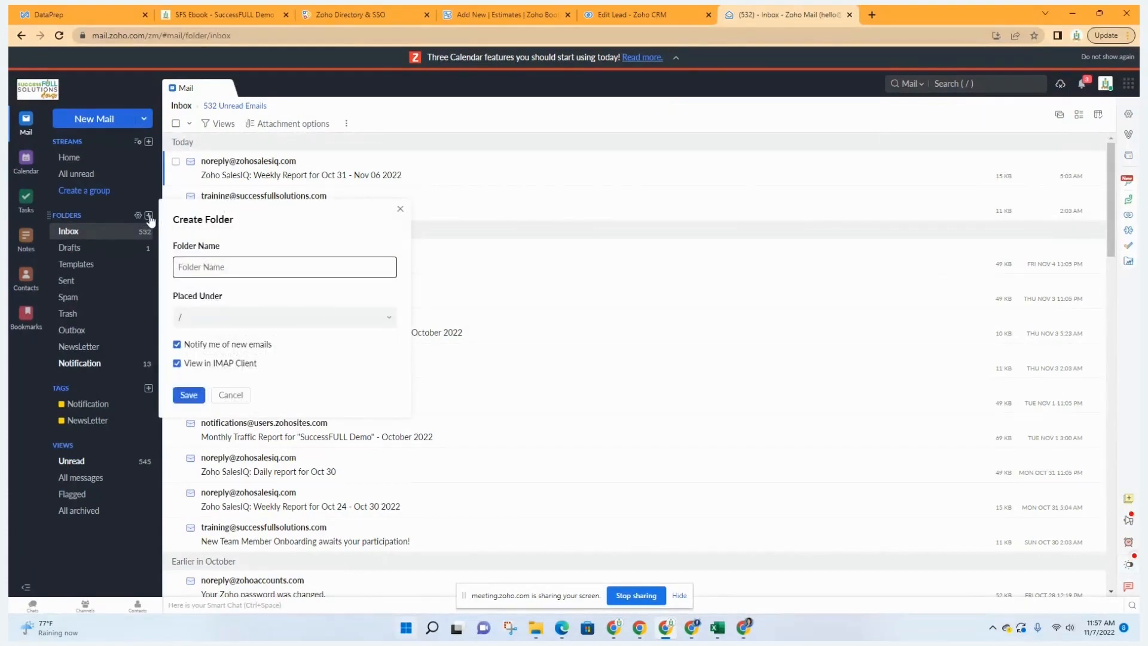
{"action": "type", "text": "C"}
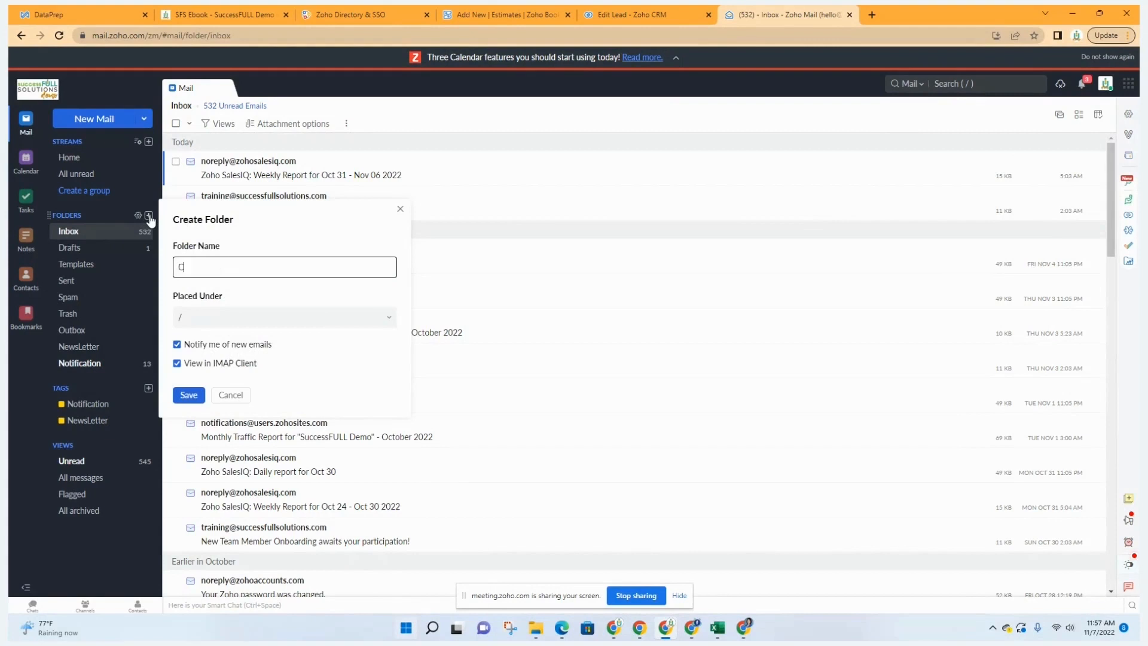
{"action": "type", "text": "Accoun"}
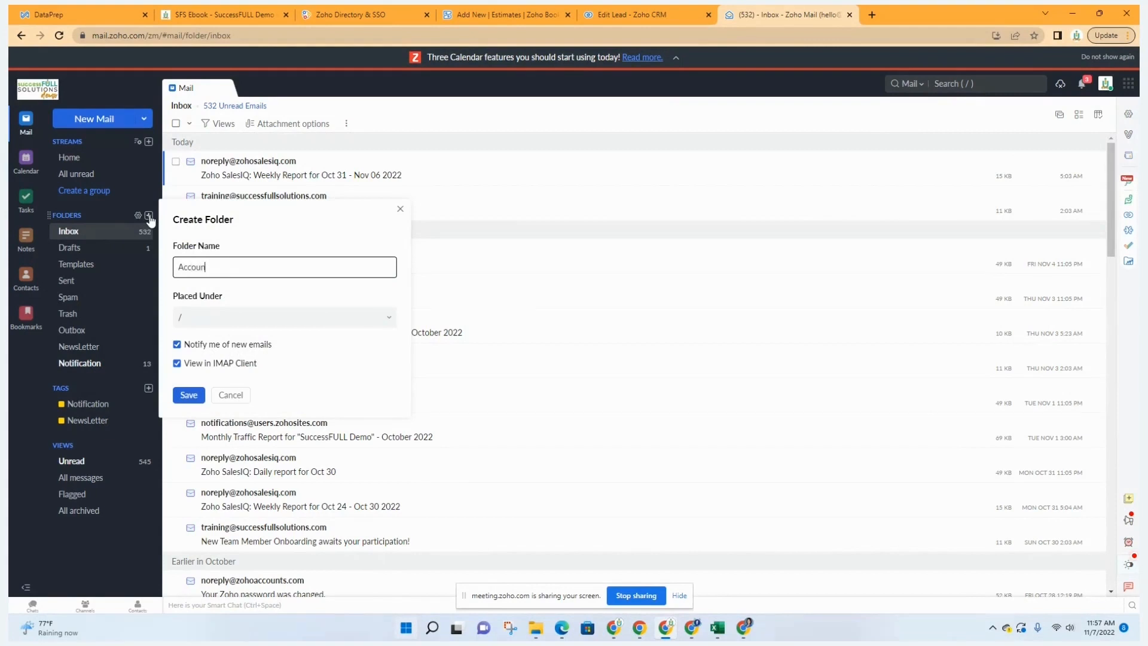
{"action": "type", "text": "ting"}
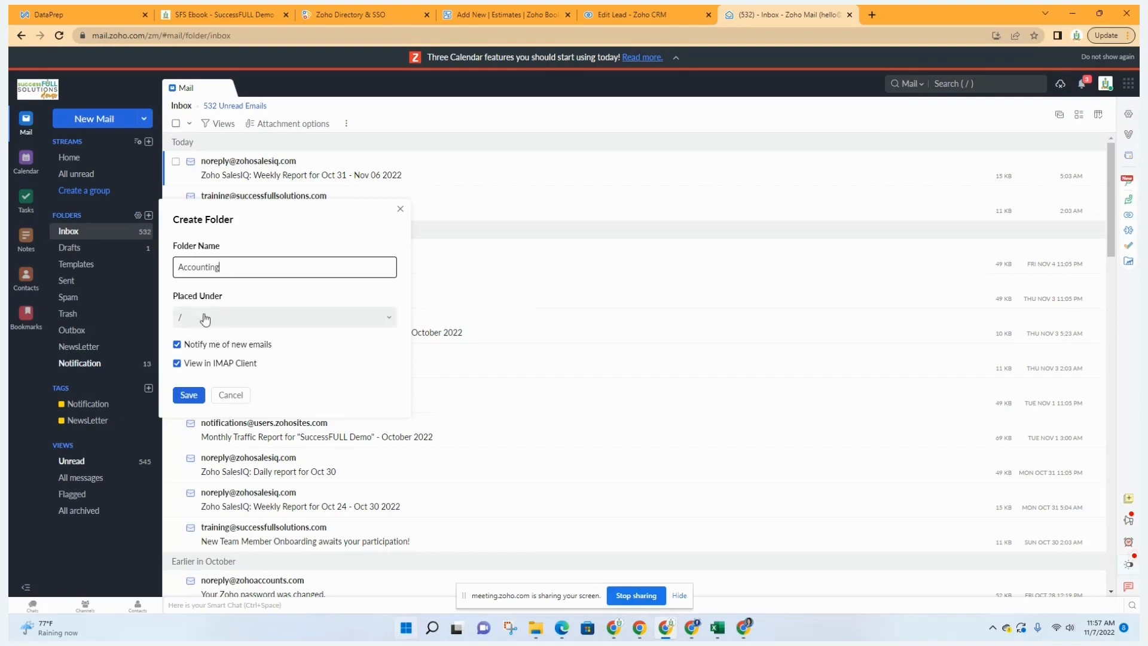
{"action": "left_click", "coordinate": [285, 317]}
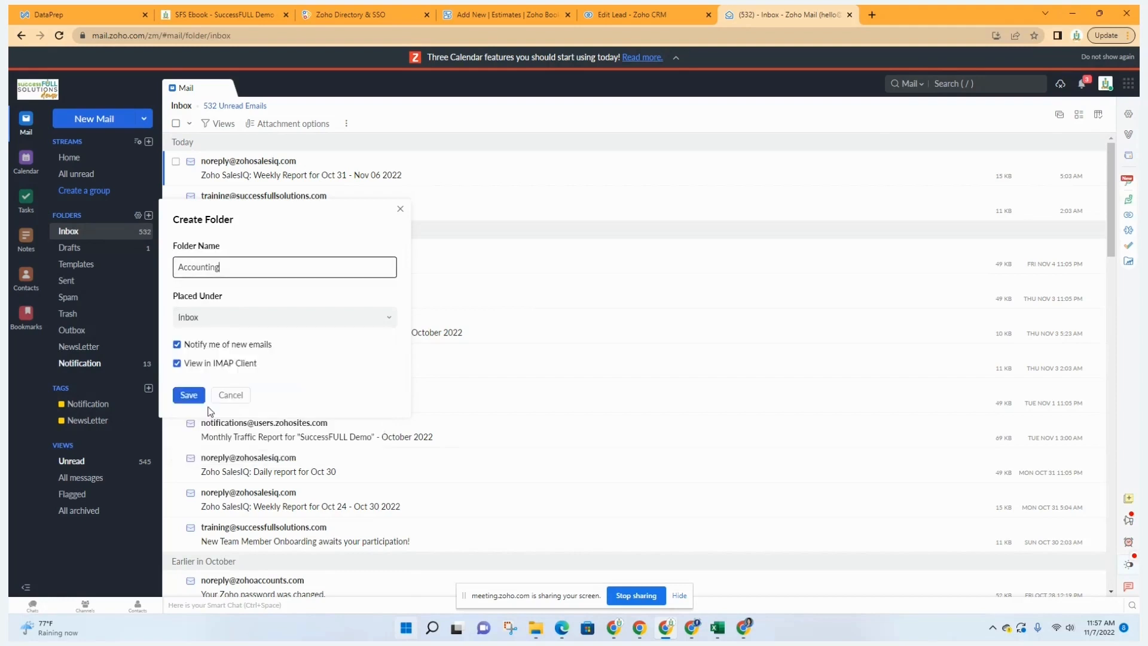
{"action": "mouse_move", "coordinate": [60, 239]}
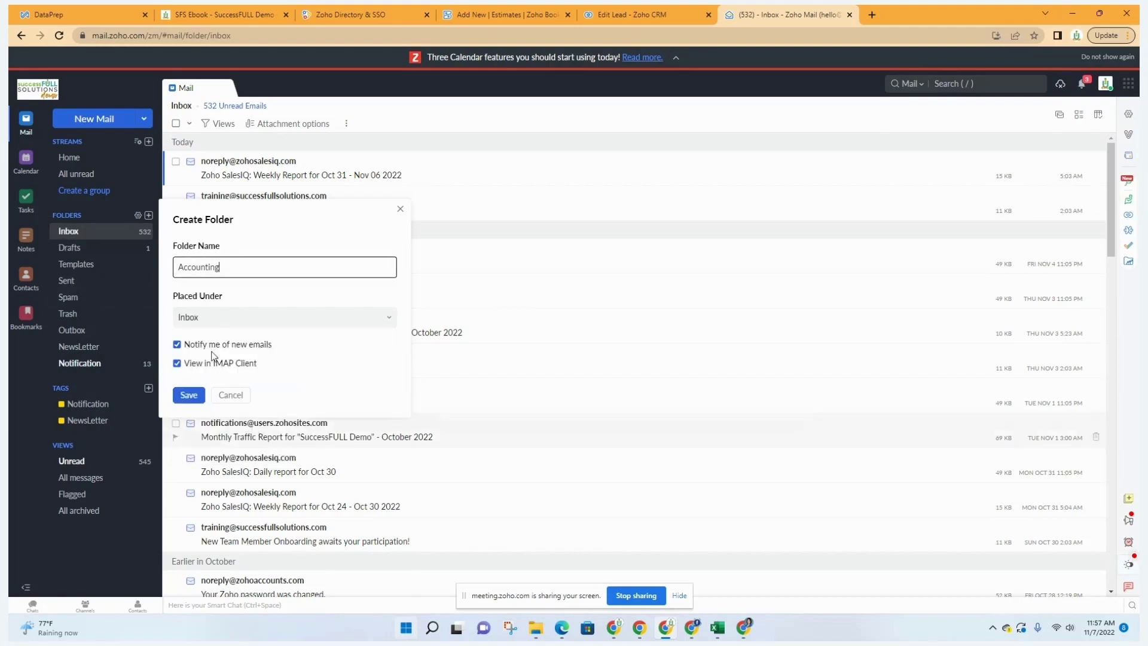
- Turn off new-email notifications for Accounting and save the folder
{"action": "left_click", "coordinate": [177, 344]}
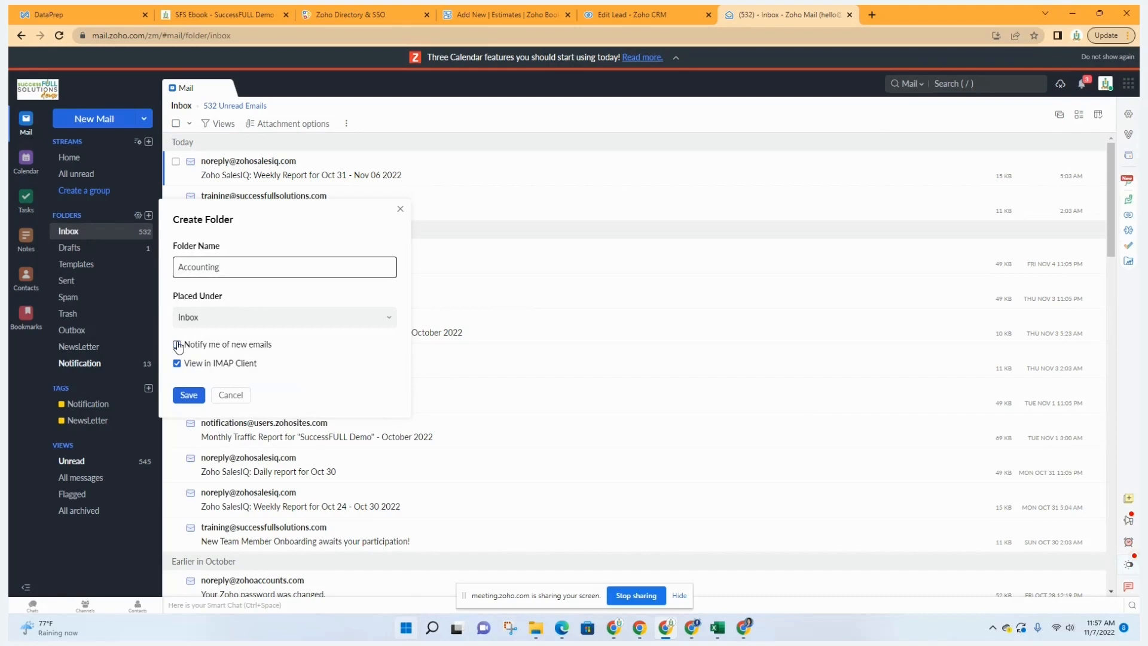
{"action": "left_click", "coordinate": [177, 344]}
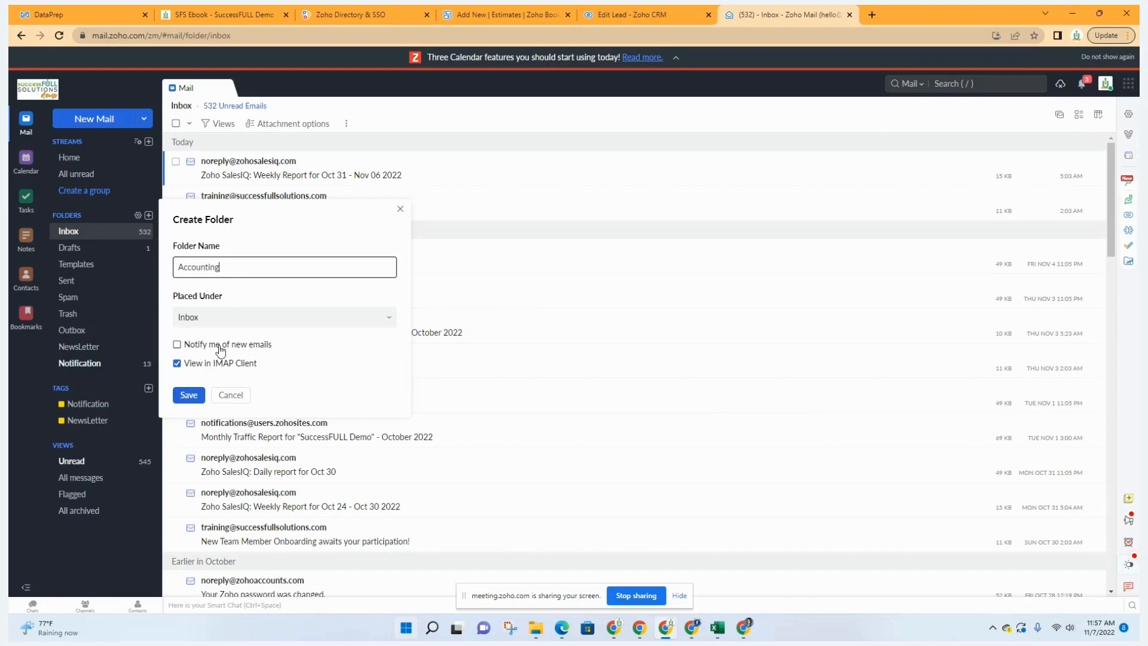
{"action": "mouse_move", "coordinate": [212, 348]}
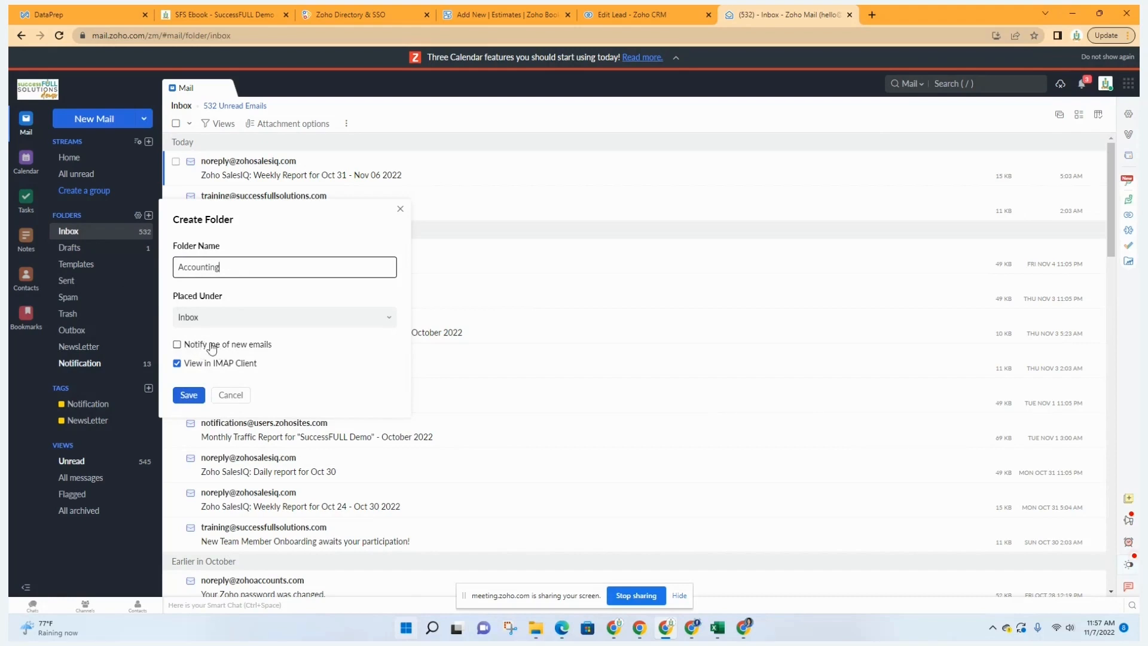
{"action": "left_click", "coordinate": [189, 395]}
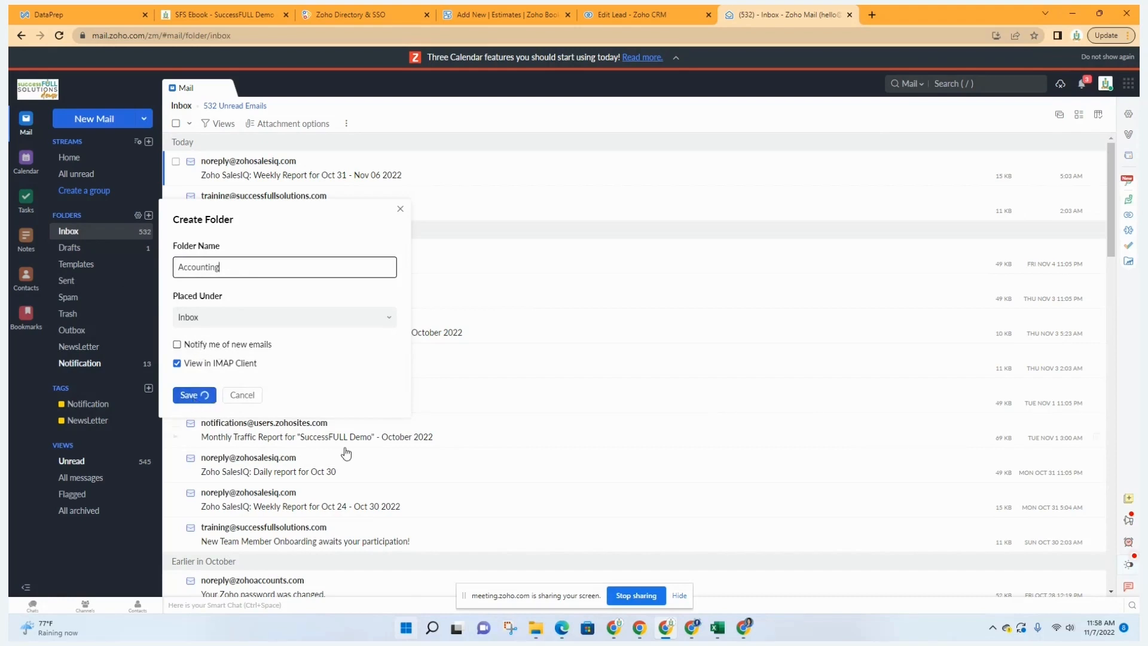
{"action": "left_click", "coordinate": [190, 395]}
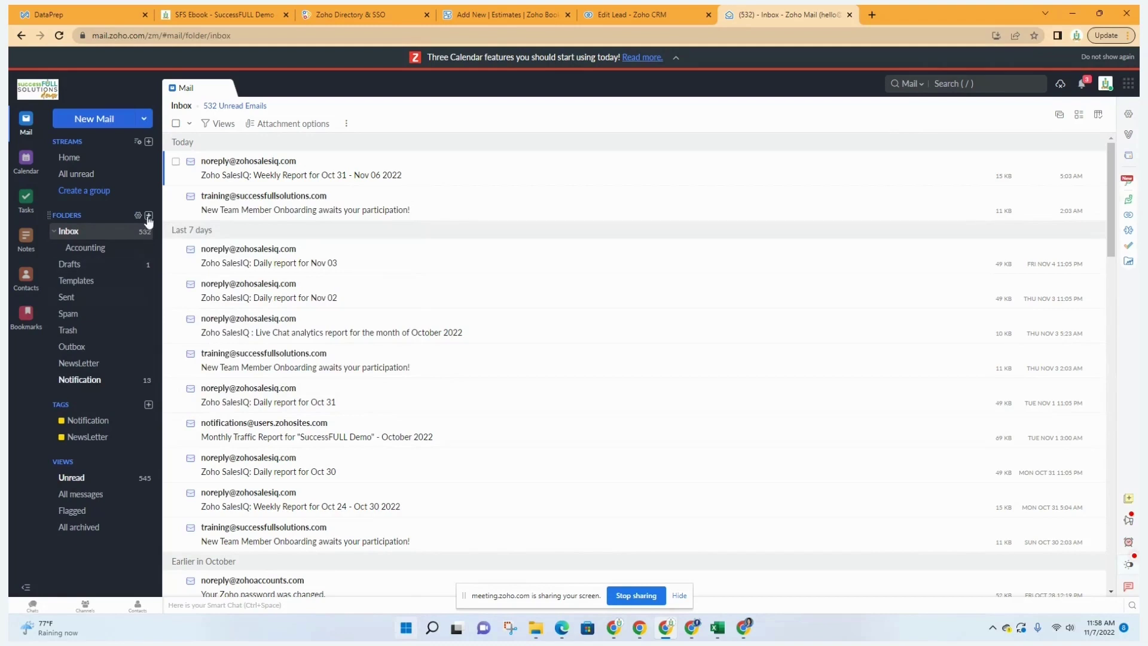
- Create an Orders folder placed under Inbox and save it
{"action": "left_click", "coordinate": [148, 215]}
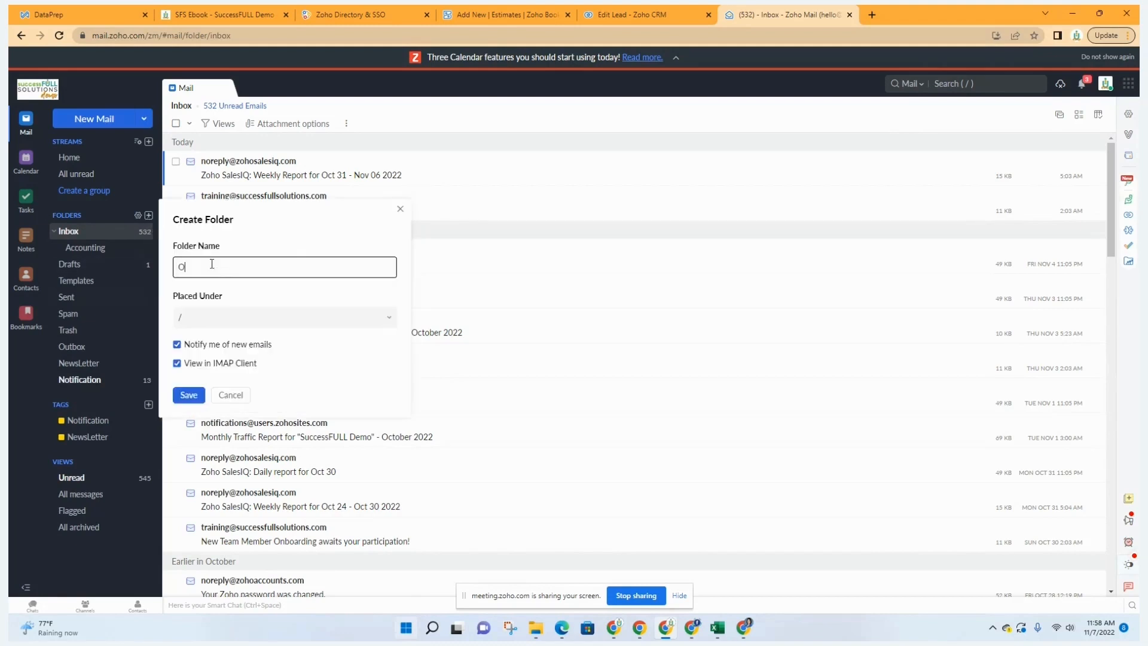
{"action": "type", "text": "rders"}
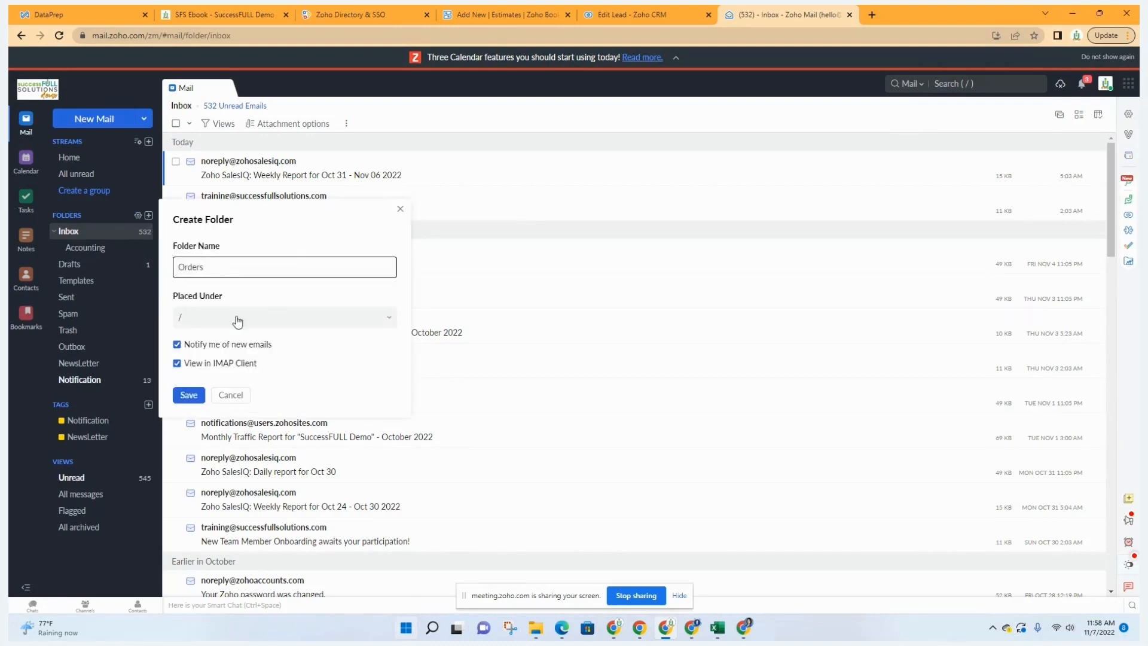
{"action": "left_click", "coordinate": [285, 317]}
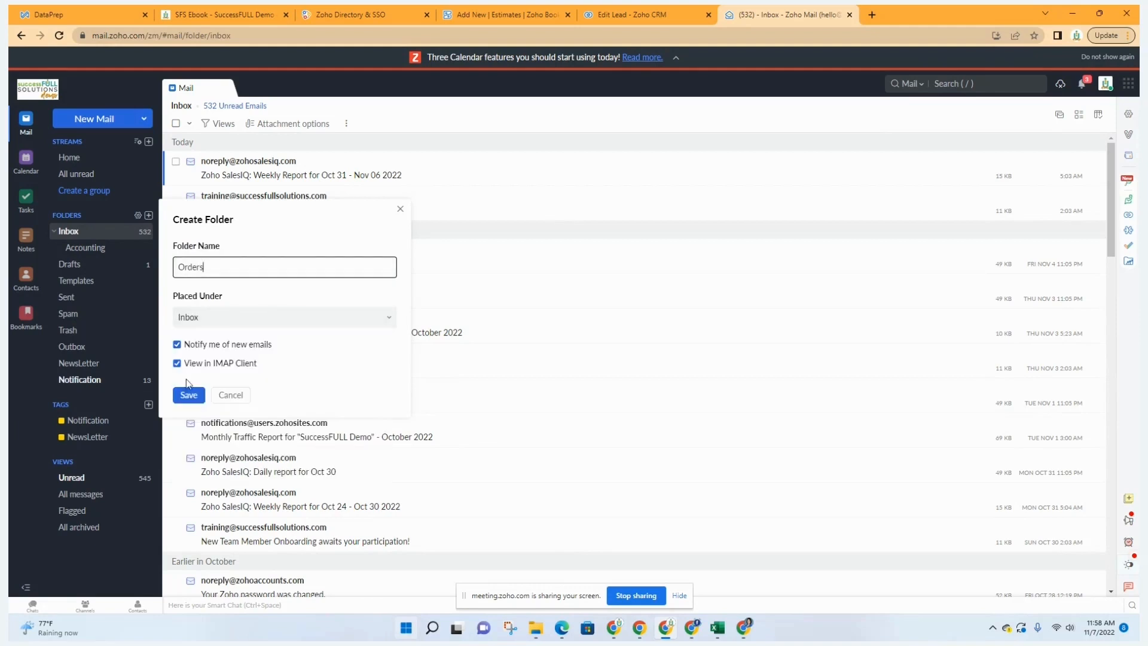
{"action": "left_click", "coordinate": [189, 395]}
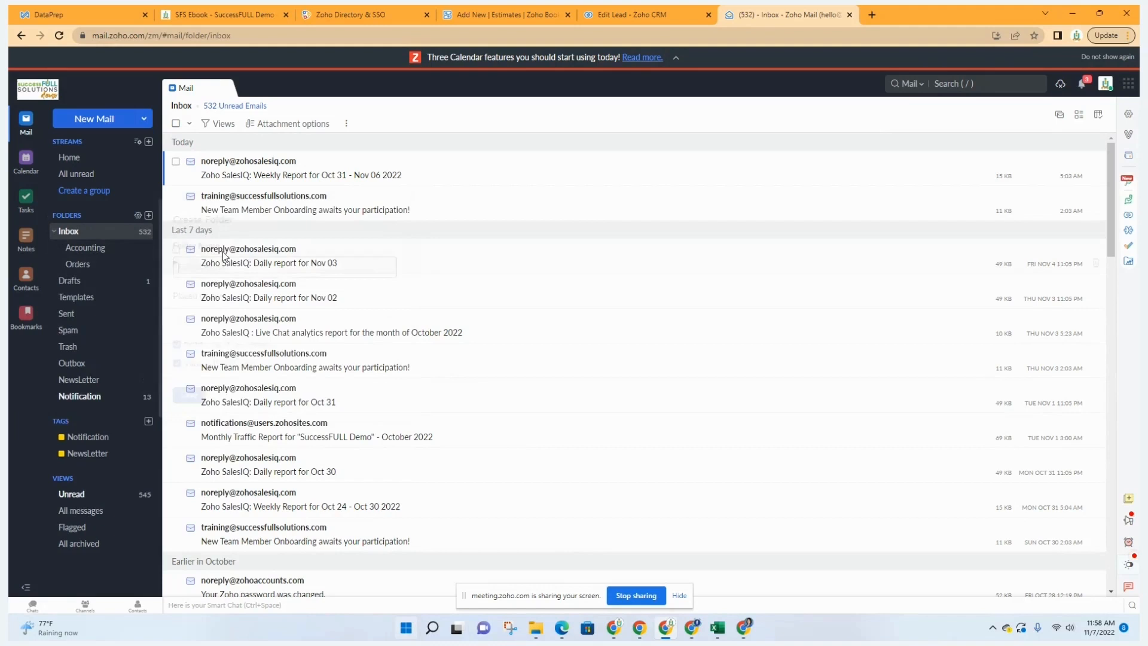
- Create and save a folder named Customer Service
{"action": "type", "text": "Customer Service"}
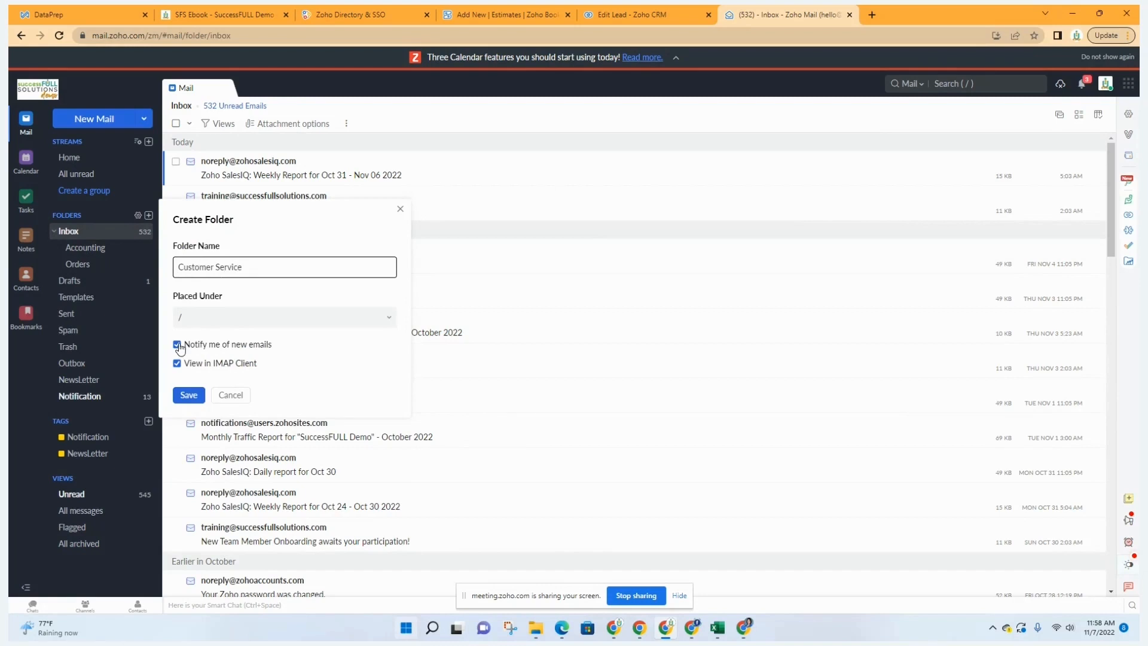
{"action": "left_click", "coordinate": [189, 395]}
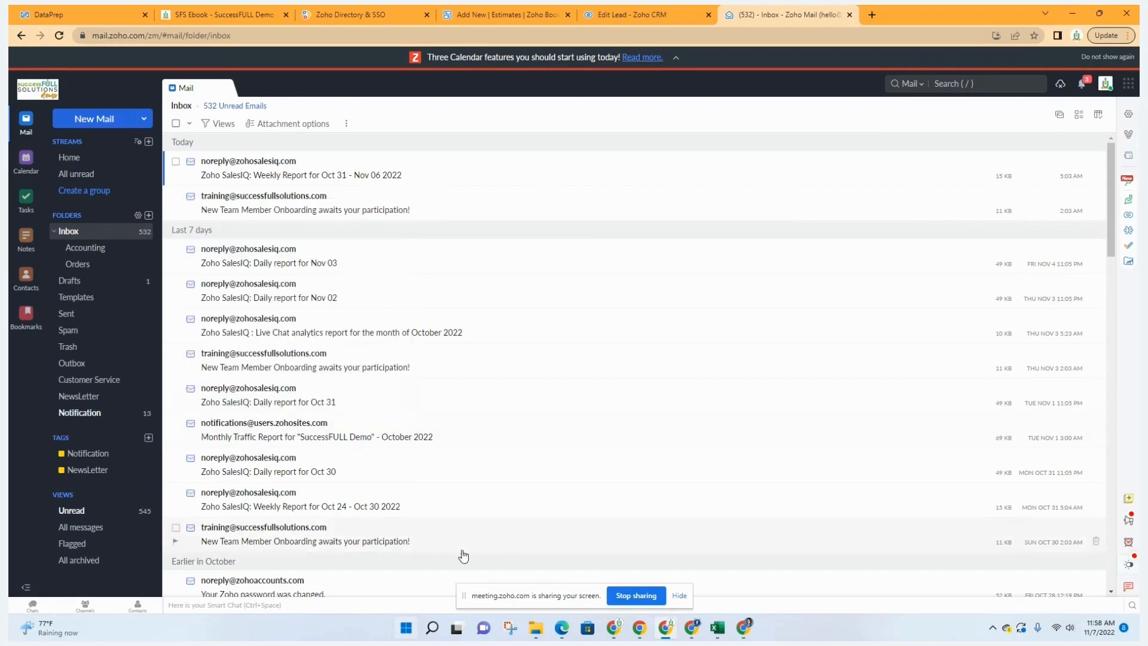
{"action": "mouse_move", "coordinate": [85, 248]}
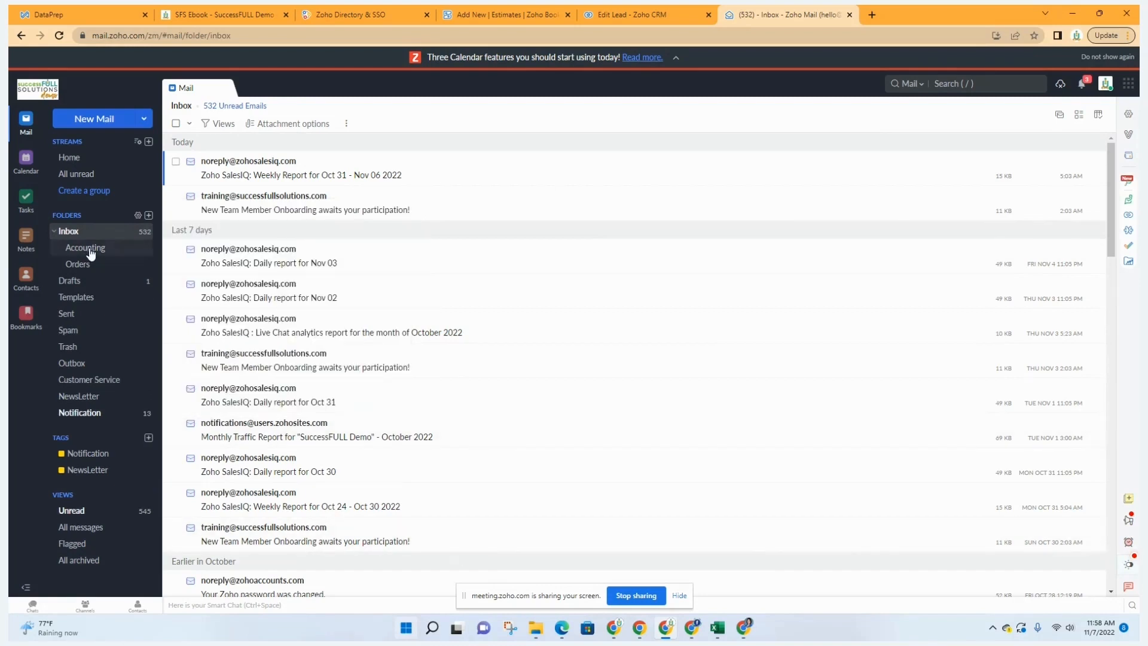
{"action": "left_click", "coordinate": [143, 215]}
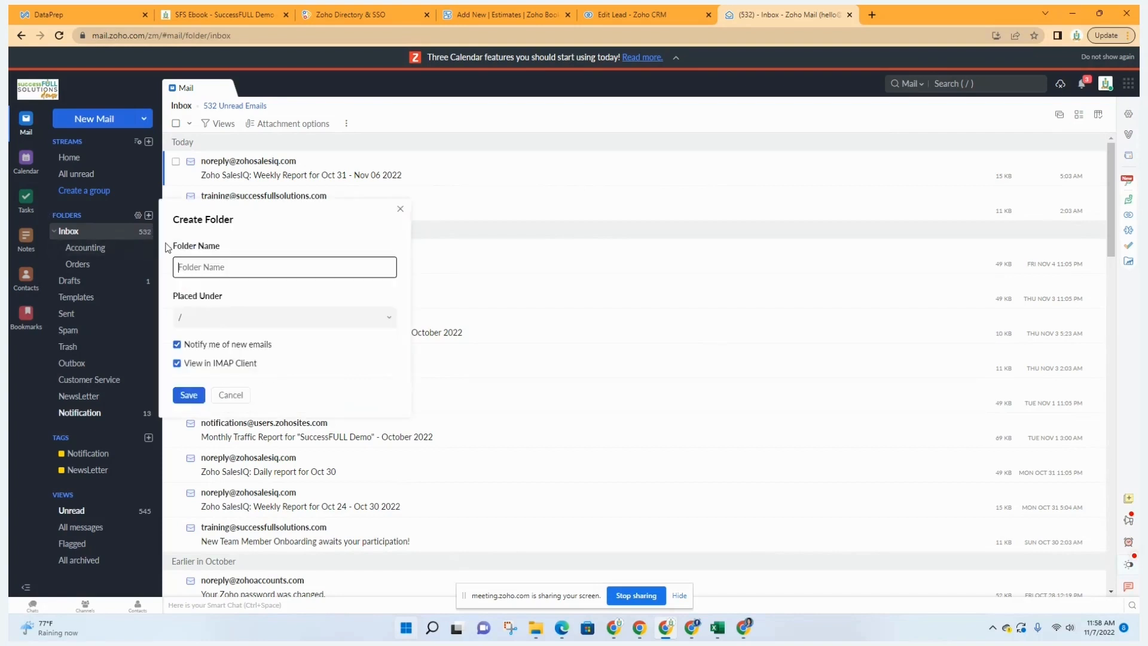
{"action": "mouse_move", "coordinate": [201, 282]}
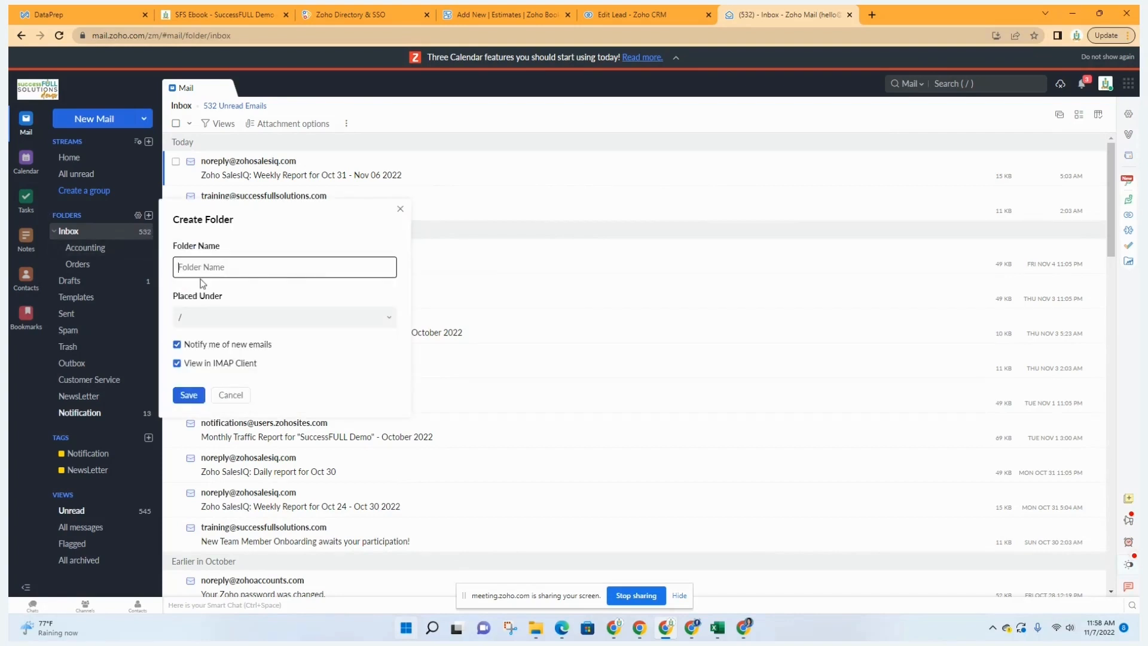
- Move the Customer Service folder under Inbox via its context menu
{"action": "right_click", "coordinate": [88, 381]}
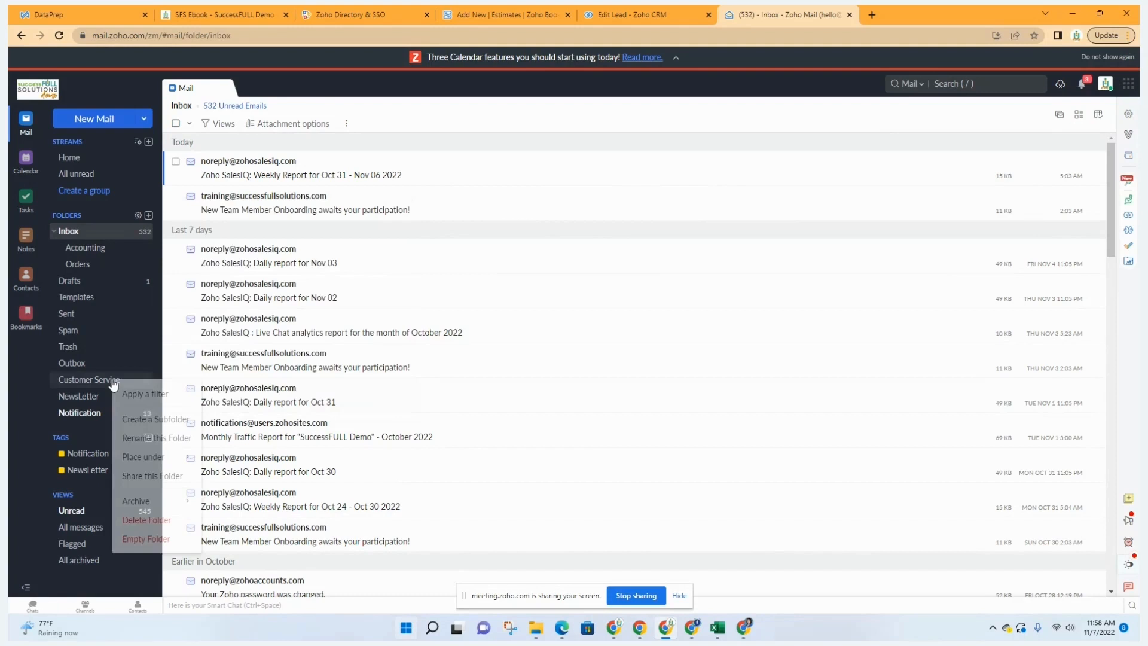
{"action": "left_click", "coordinate": [144, 456]}
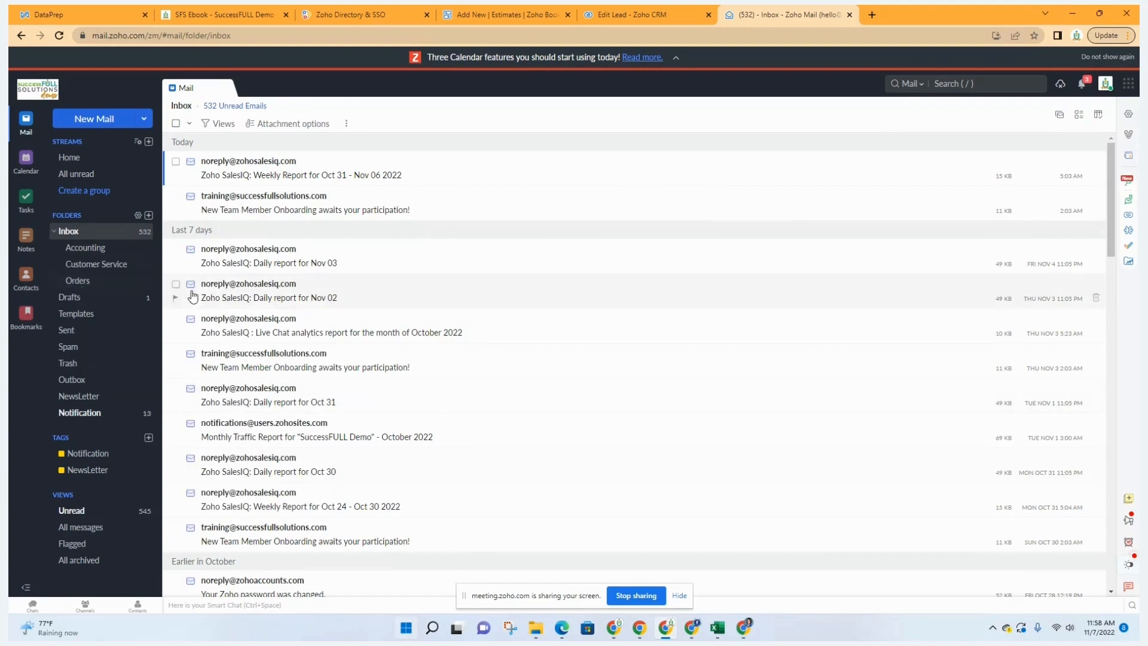
{"action": "mouse_move", "coordinate": [86, 248]}
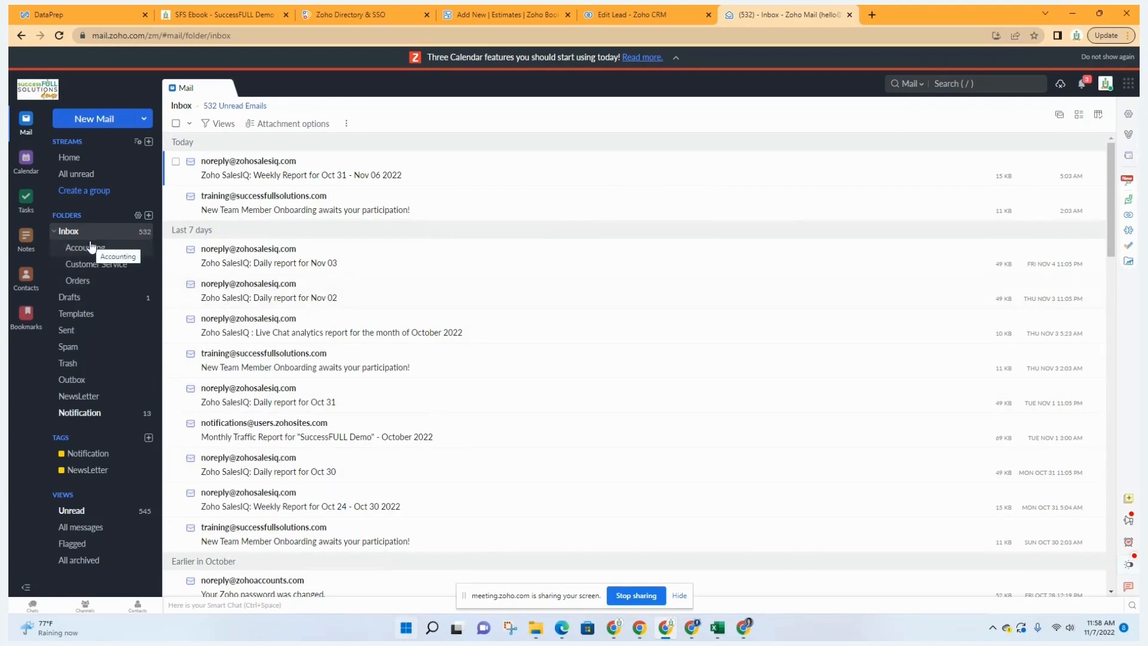
{"action": "mouse_move", "coordinate": [89, 259]}
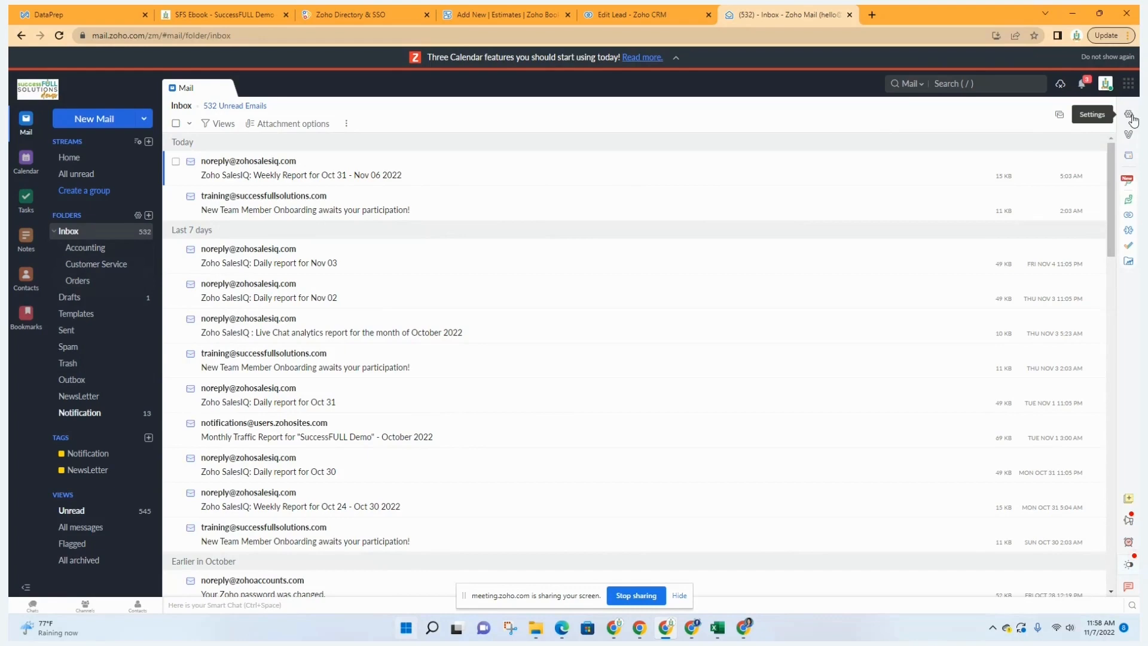
- Go to the Filters page in mail settings
{"action": "left_click", "coordinate": [1130, 115]}
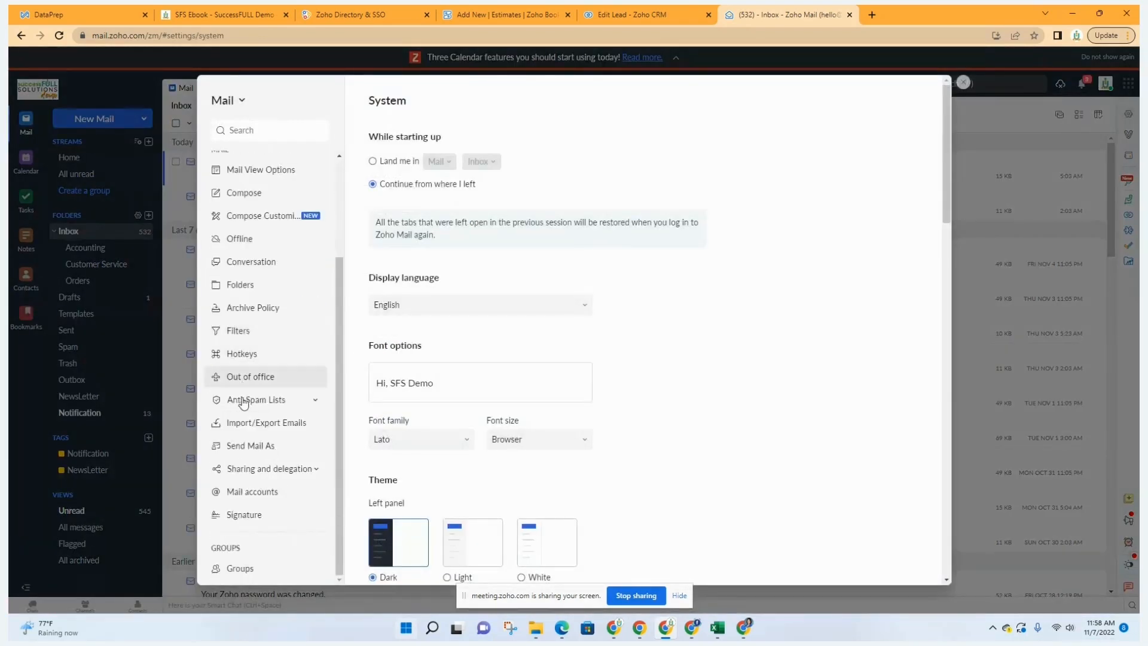
{"action": "left_click", "coordinate": [238, 331]}
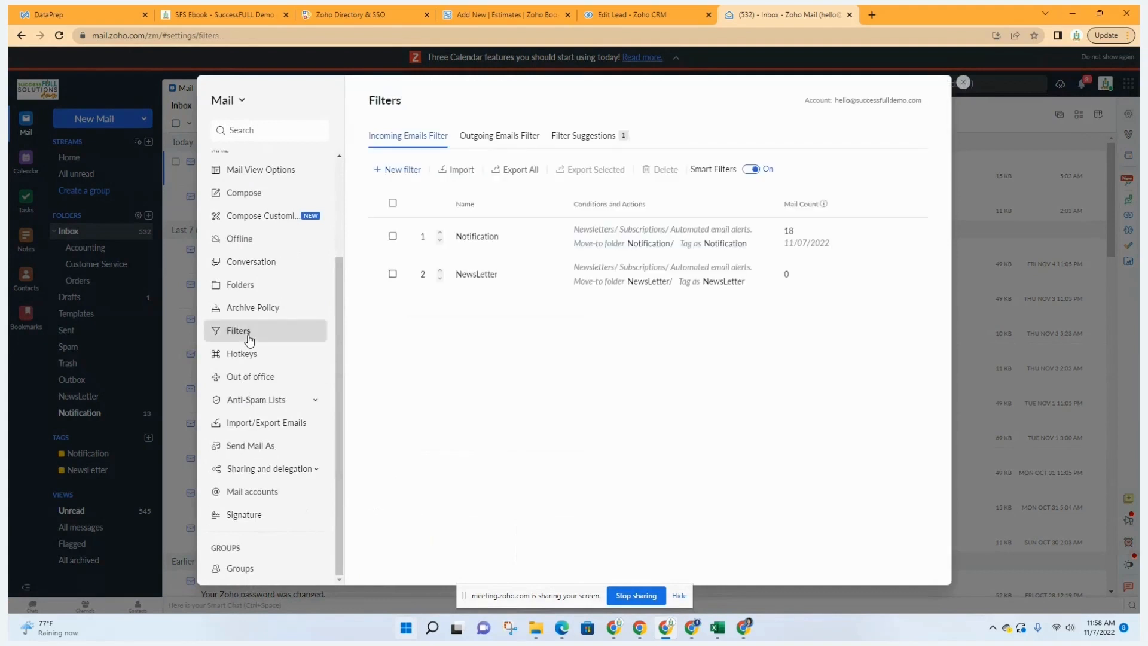
{"action": "mouse_move", "coordinate": [401, 169]}
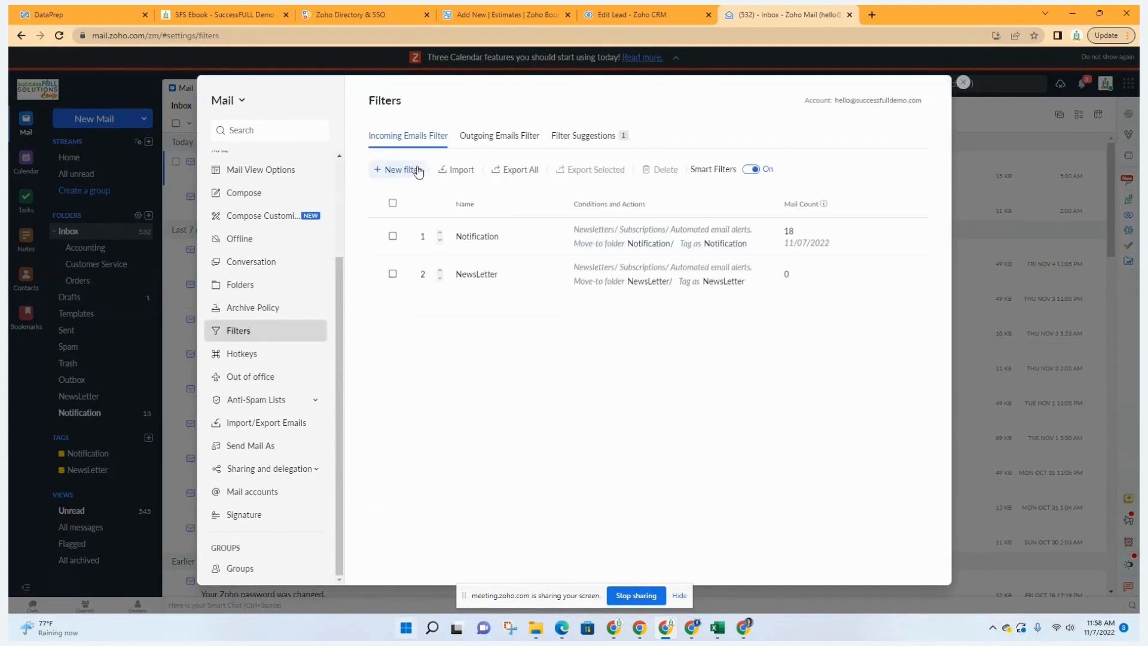
- Start a new filter named Accounting Inbox matching any of these conditions (OR)
{"action": "left_click", "coordinate": [397, 170]}
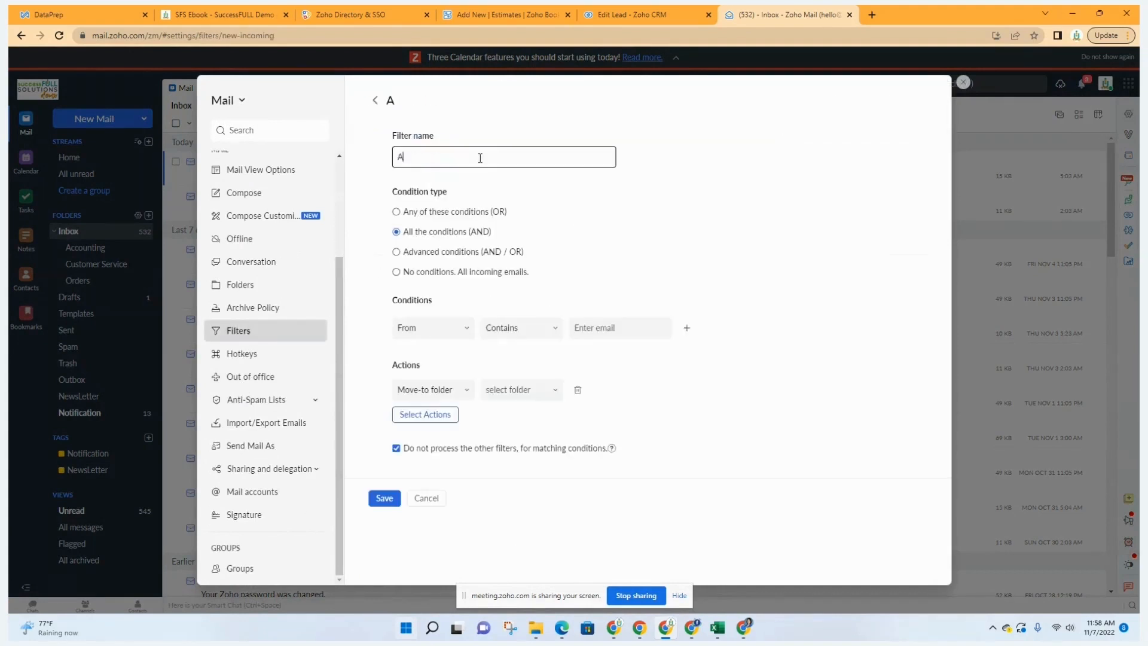
{"action": "type", "text": "ccounting In"}
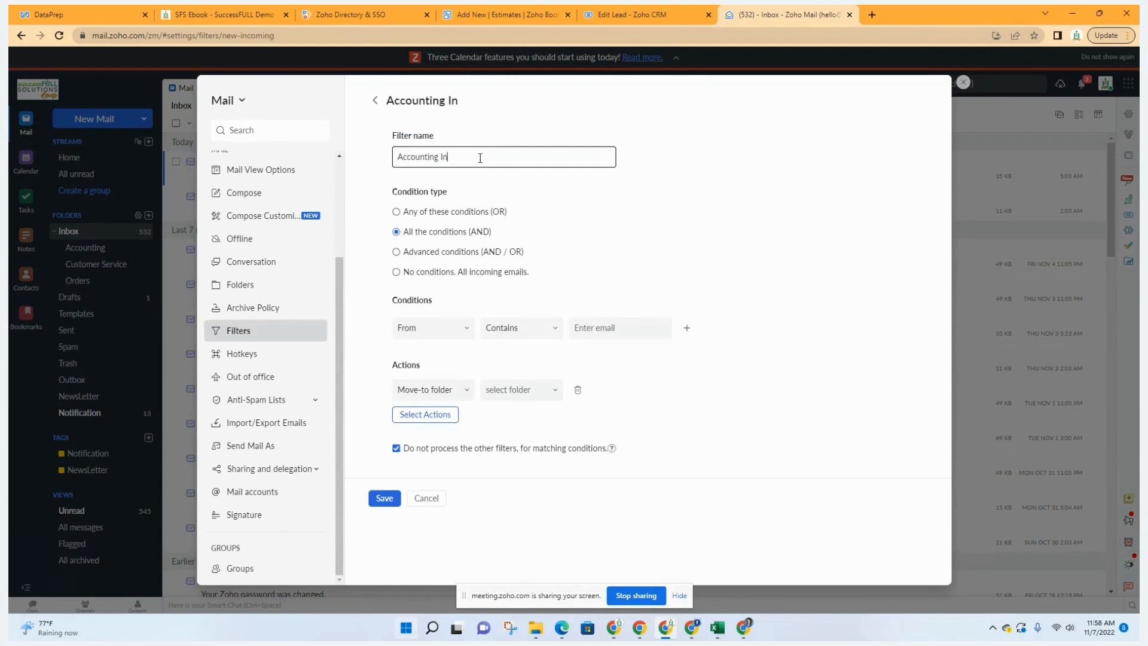
{"action": "type", "text": "box"}
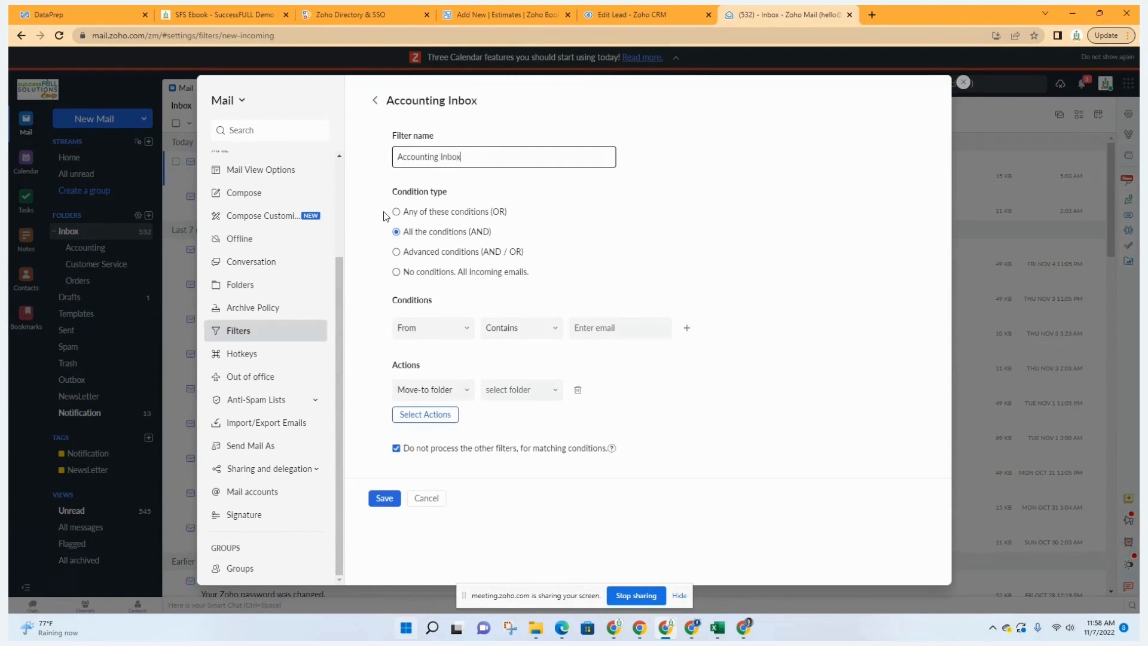
{"action": "left_click", "coordinate": [396, 212]}
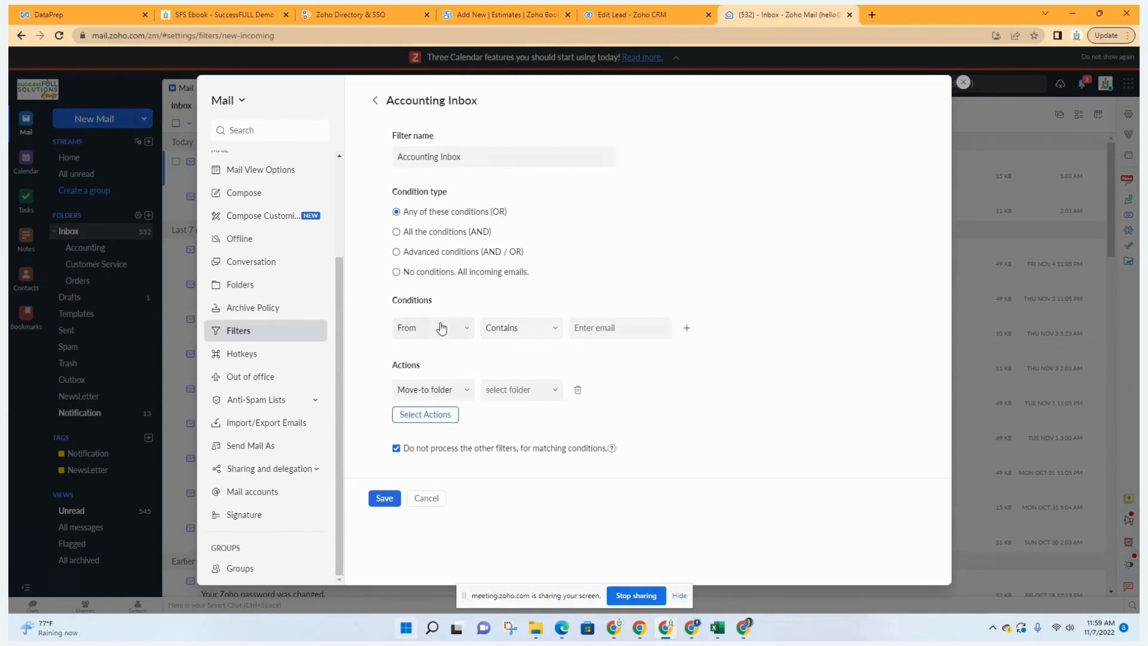
{"action": "mouse_move", "coordinate": [440, 332]}
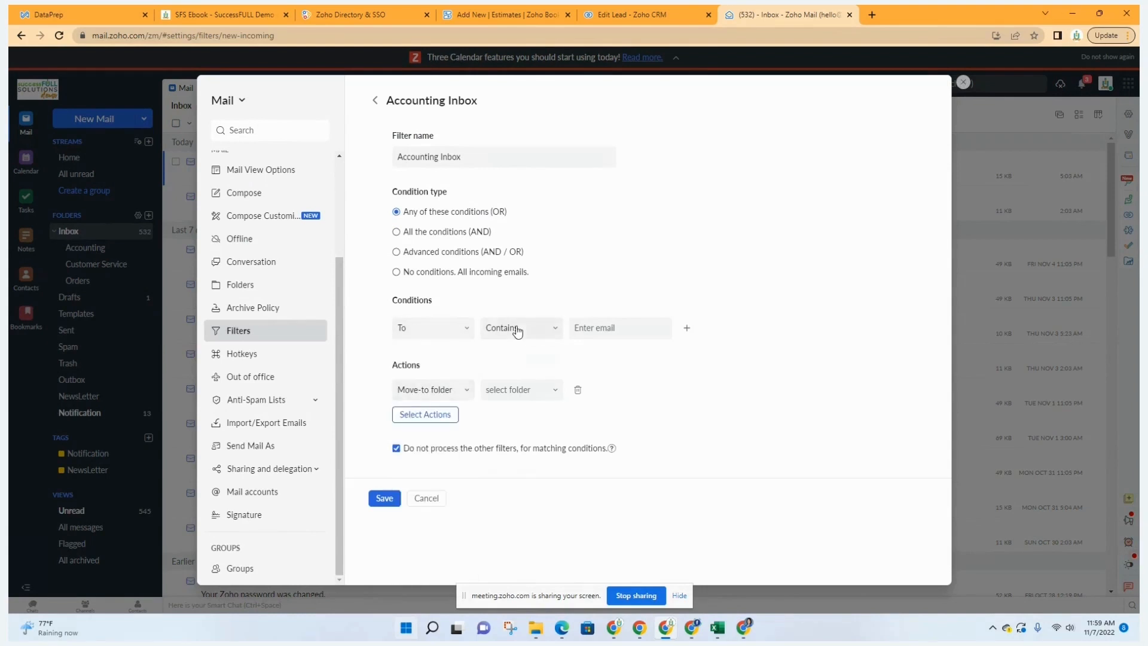
{"action": "left_click", "coordinate": [521, 327]}
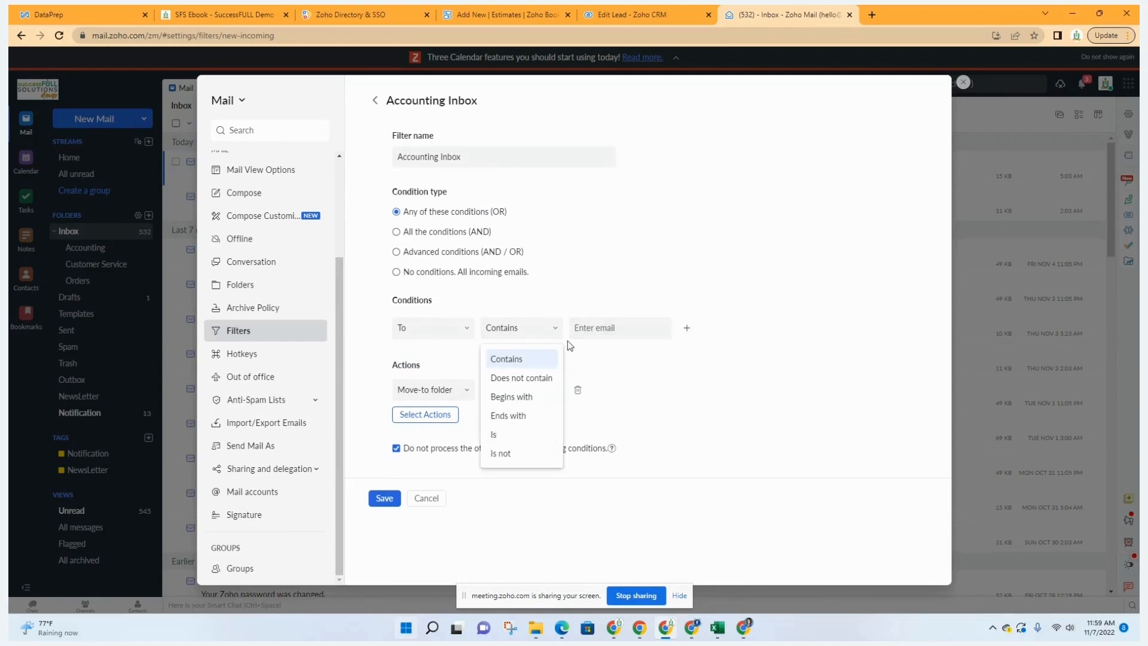
{"action": "mouse_move", "coordinate": [496, 330]}
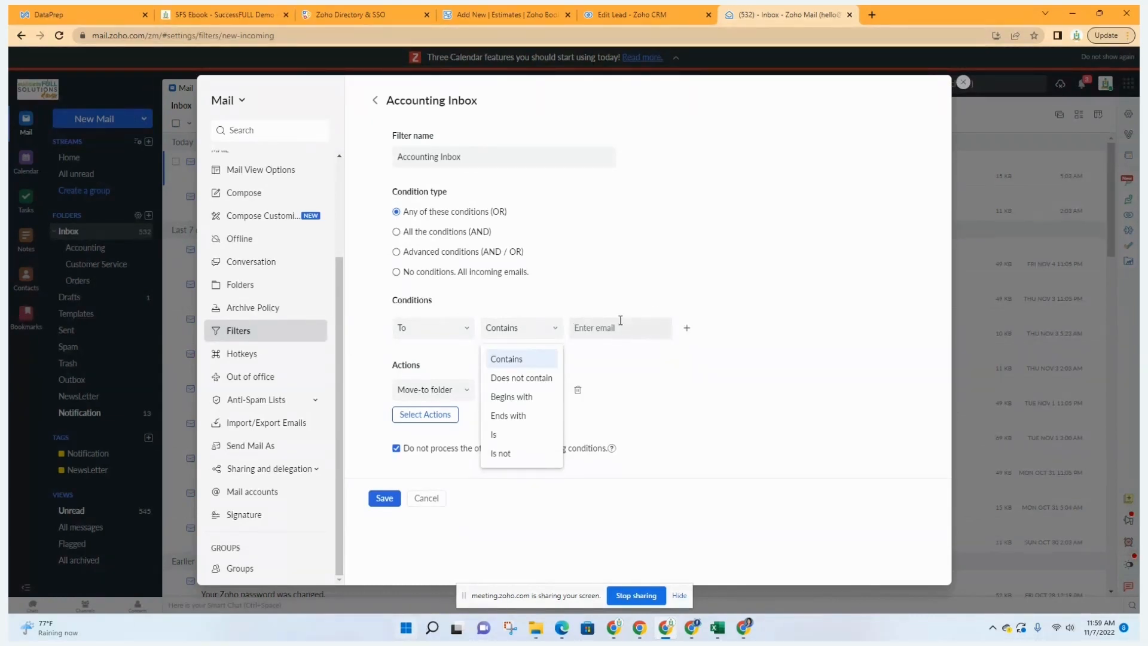
{"action": "type", "text": "accounting"}
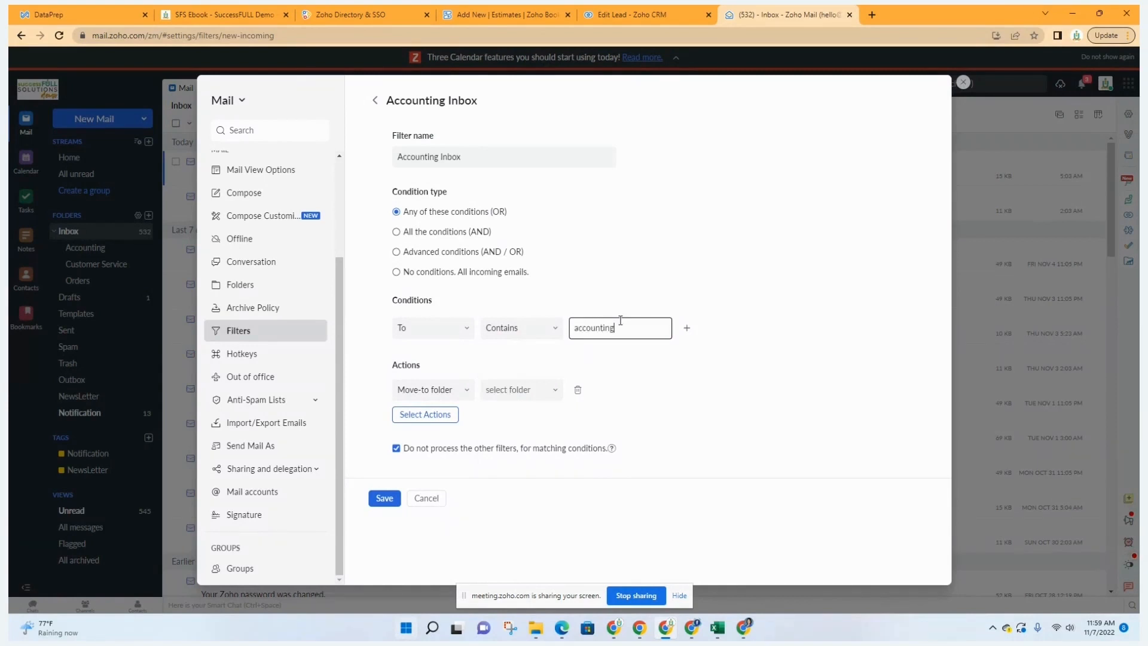
{"action": "type", "text": "@"}
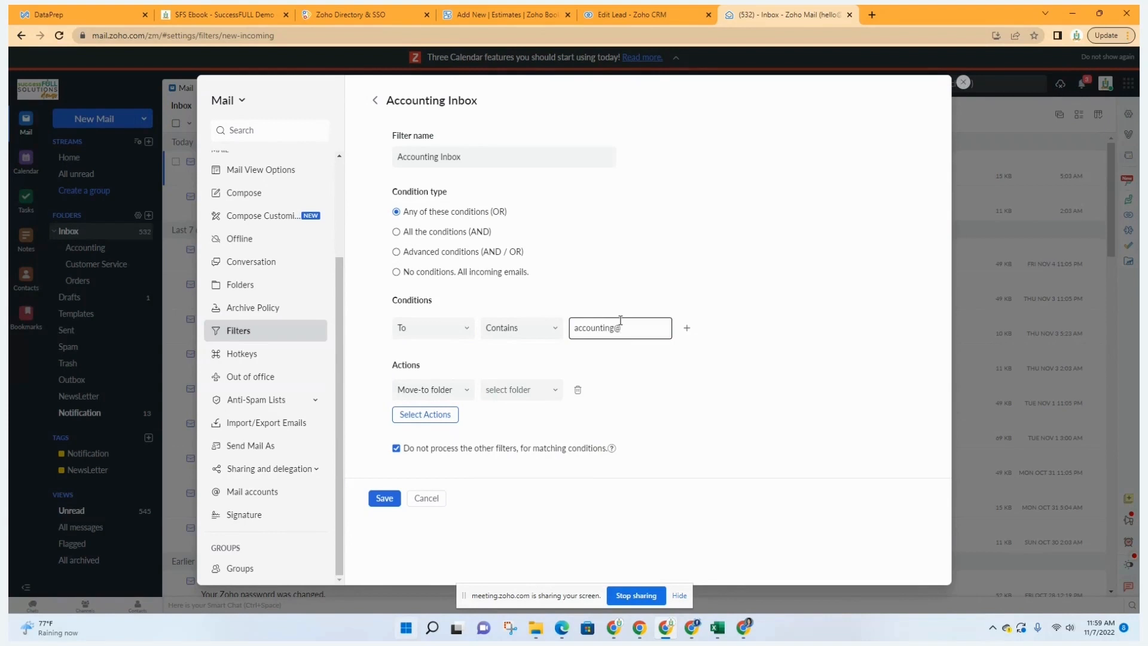
{"action": "type", "text": "yourdomain."}
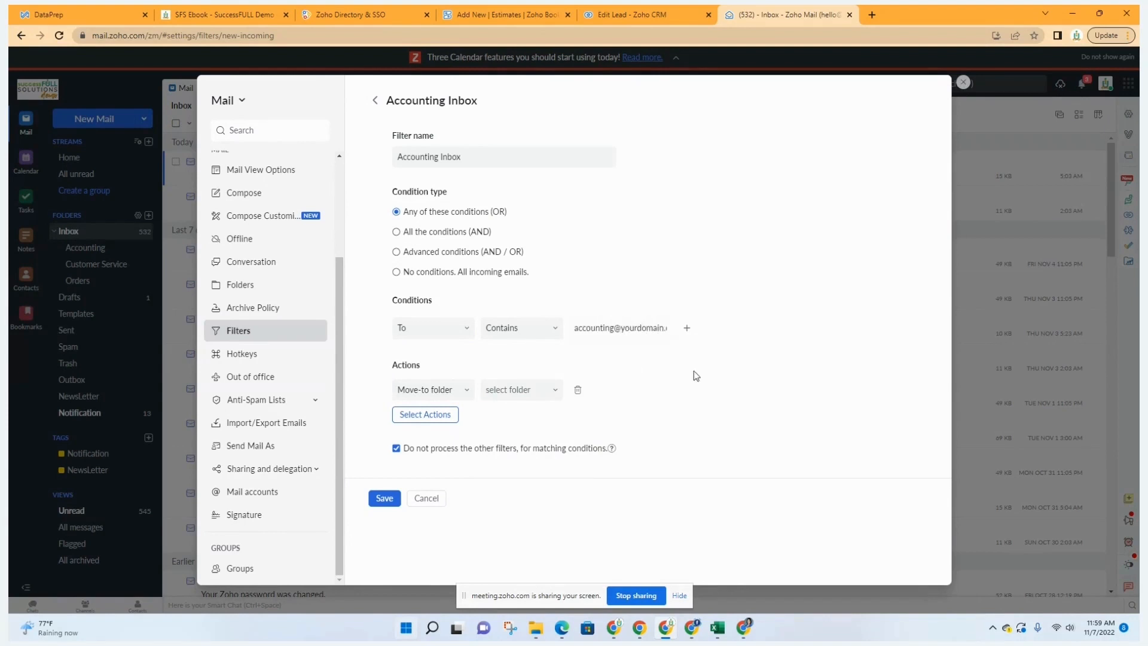
- Add a second condition: To contains invoices@yourotherdomain
{"action": "left_click", "coordinate": [688, 328]}
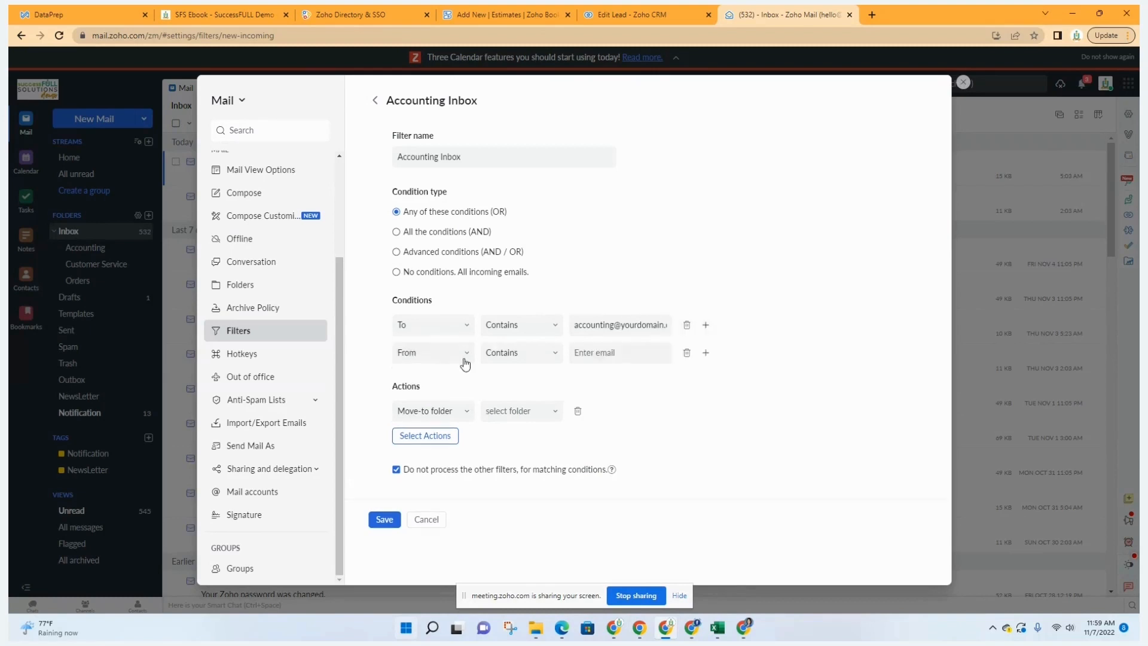
{"action": "left_click", "coordinate": [432, 351]}
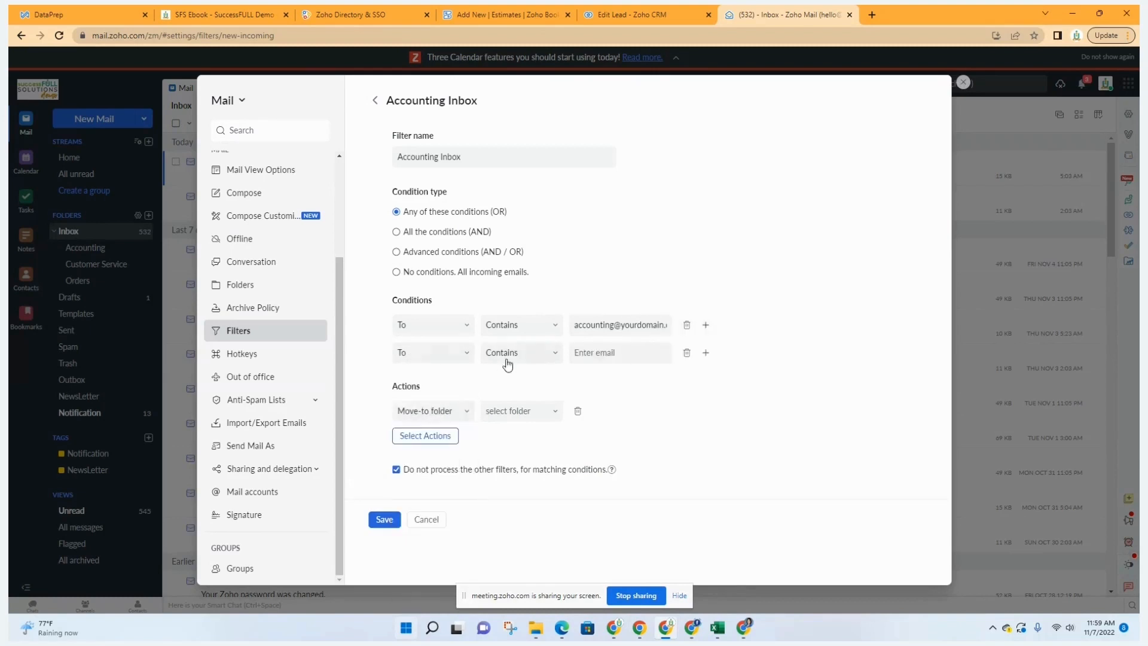
{"action": "type", "text": "invoices@"}
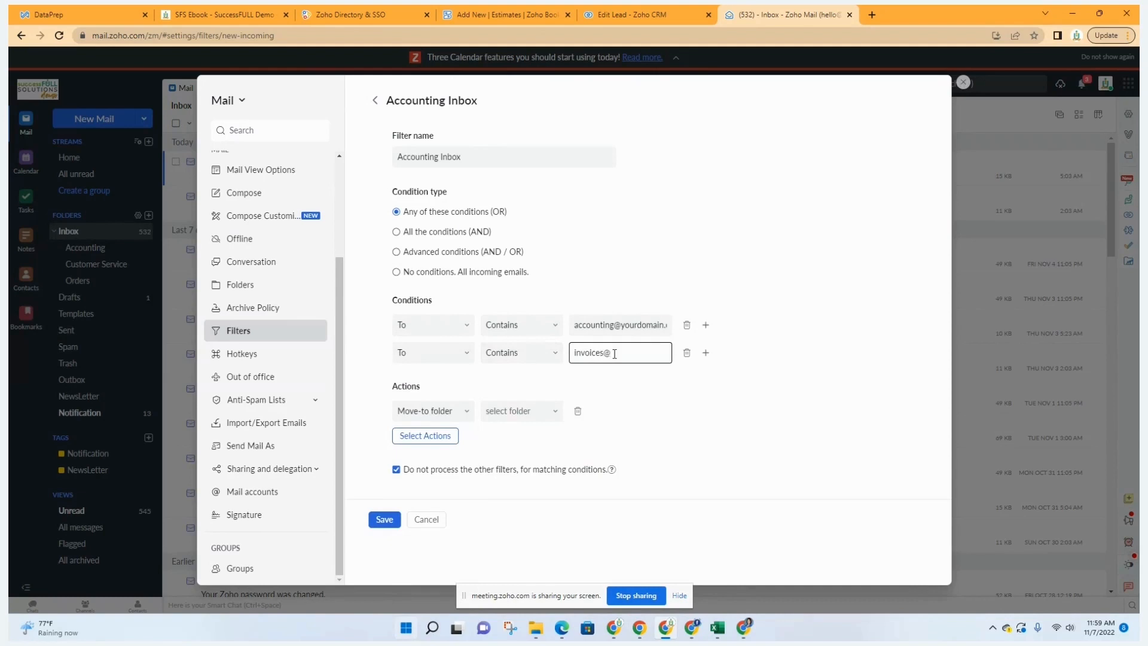
{"action": "type", "text": "yourotherdoma"}
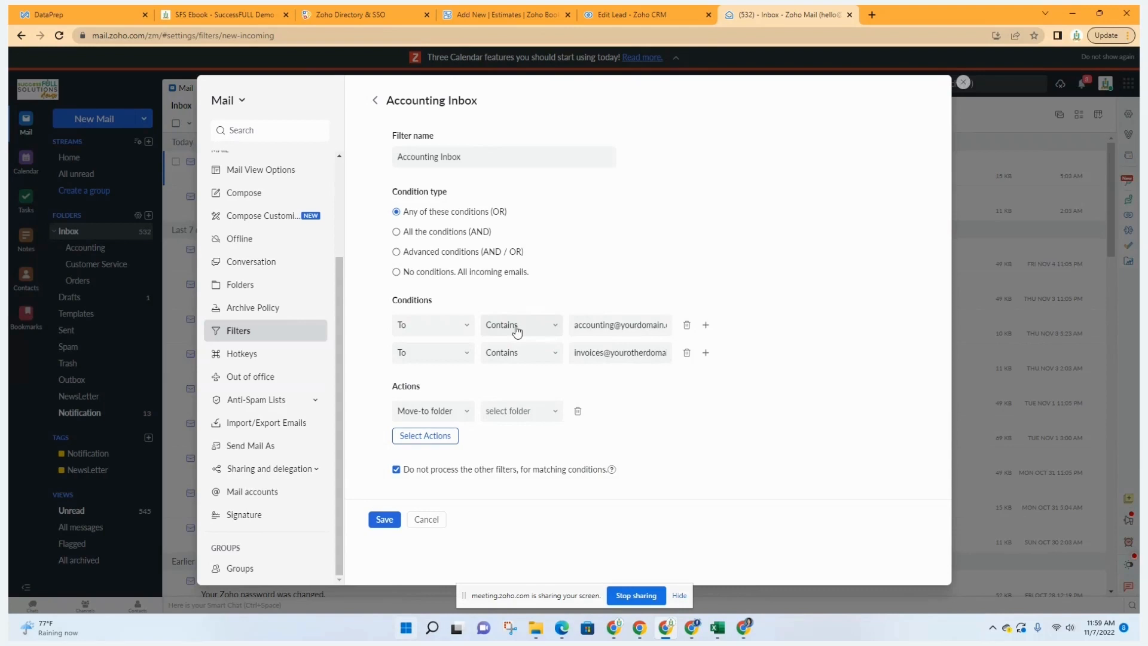
{"action": "mouse_move", "coordinate": [392, 349]}
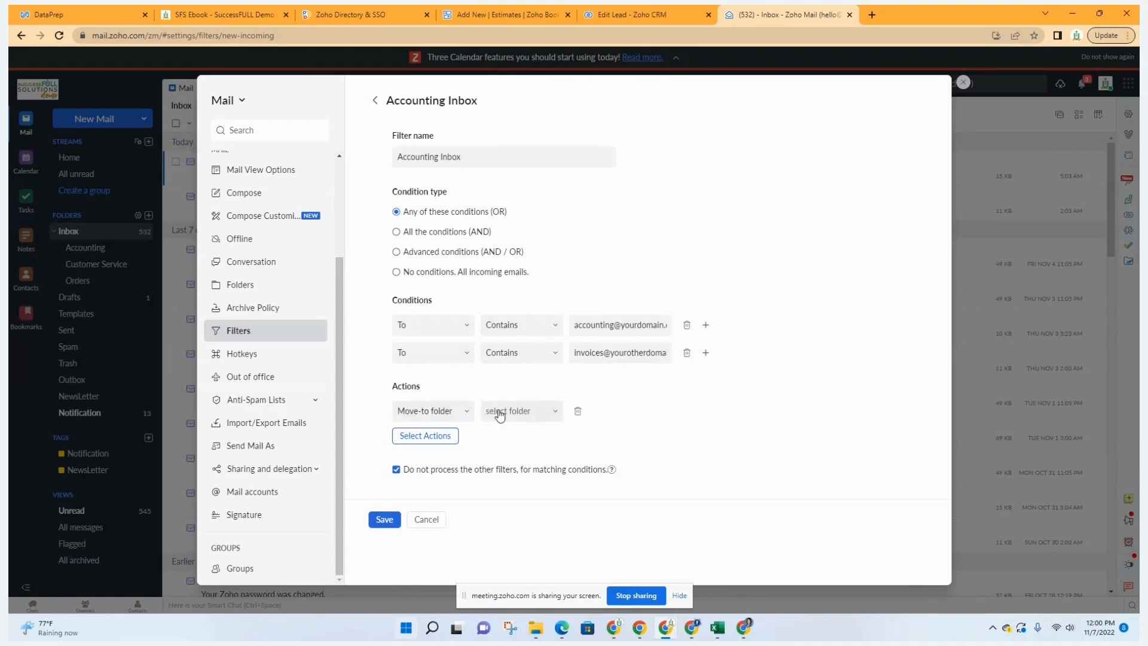
- Set the move-to folder to Inbox and save the Accounting Inbox filter
{"action": "left_click", "coordinate": [521, 411]}
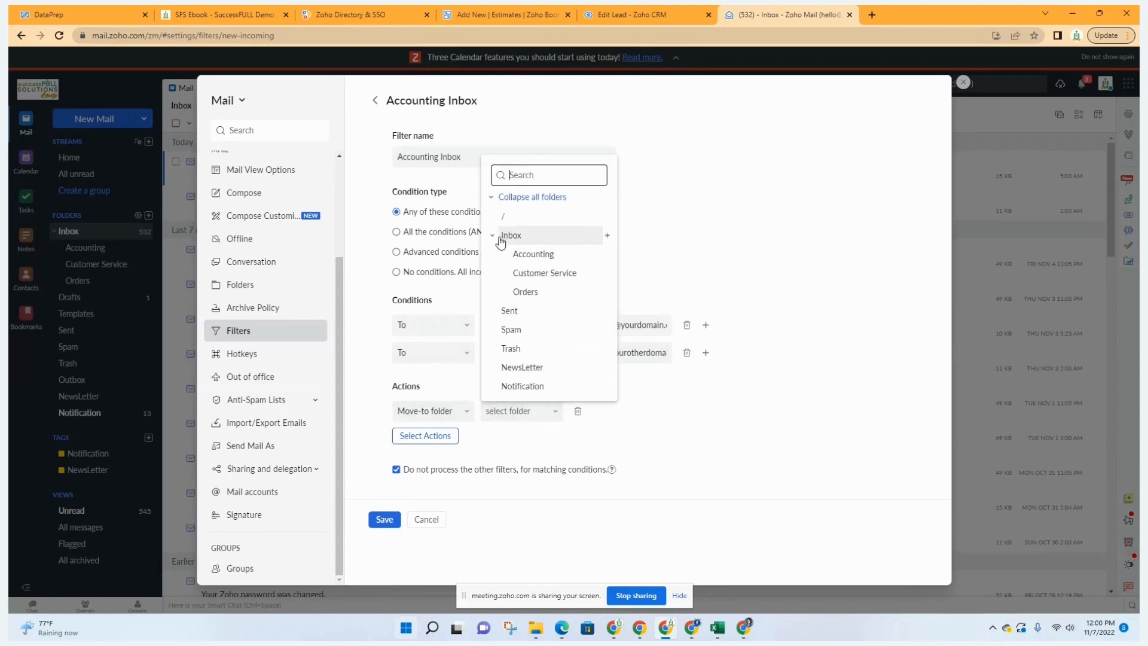
{"action": "left_click", "coordinate": [510, 234]}
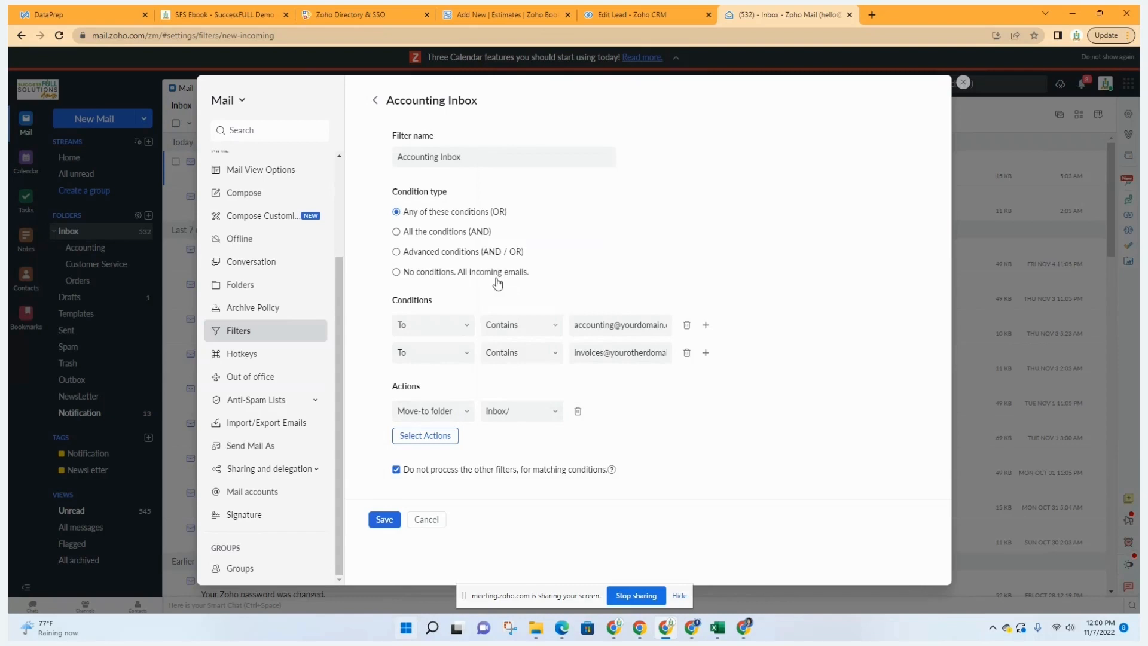
{"action": "mouse_move", "coordinate": [497, 419]}
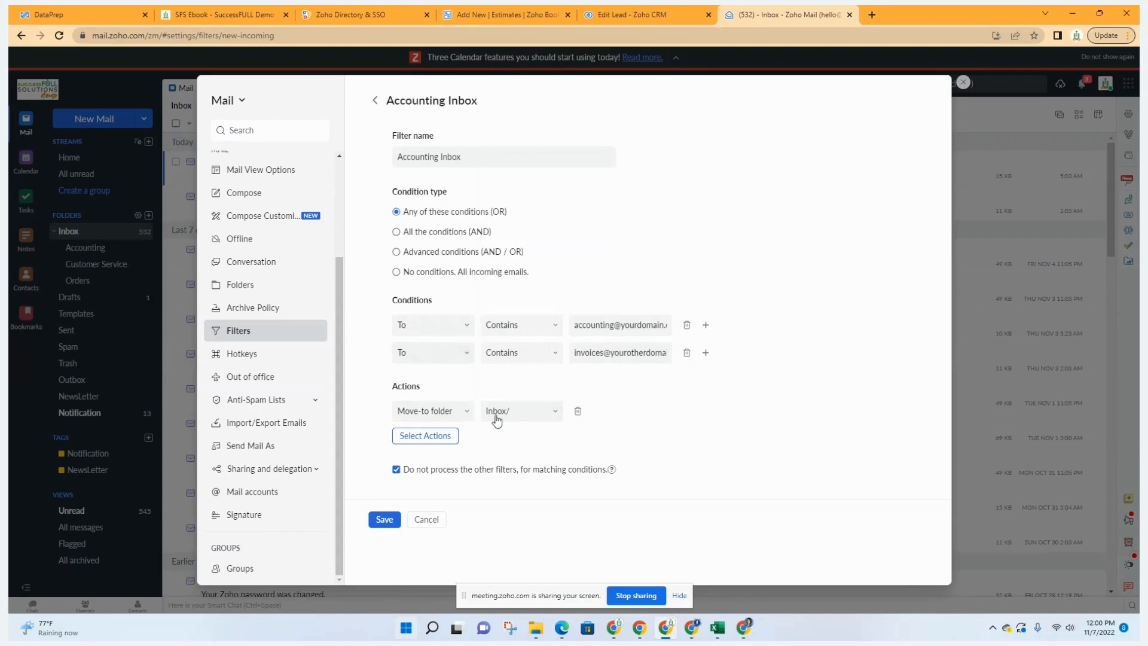
{"action": "mouse_move", "coordinate": [377, 589]}
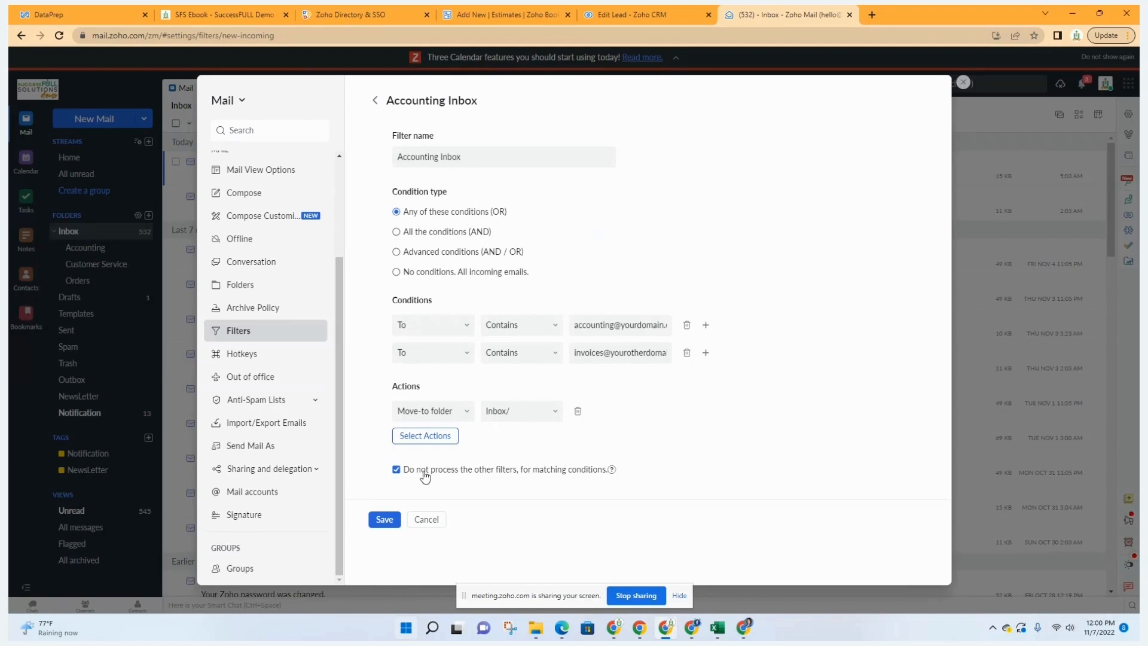
{"action": "mouse_move", "coordinate": [531, 479]}
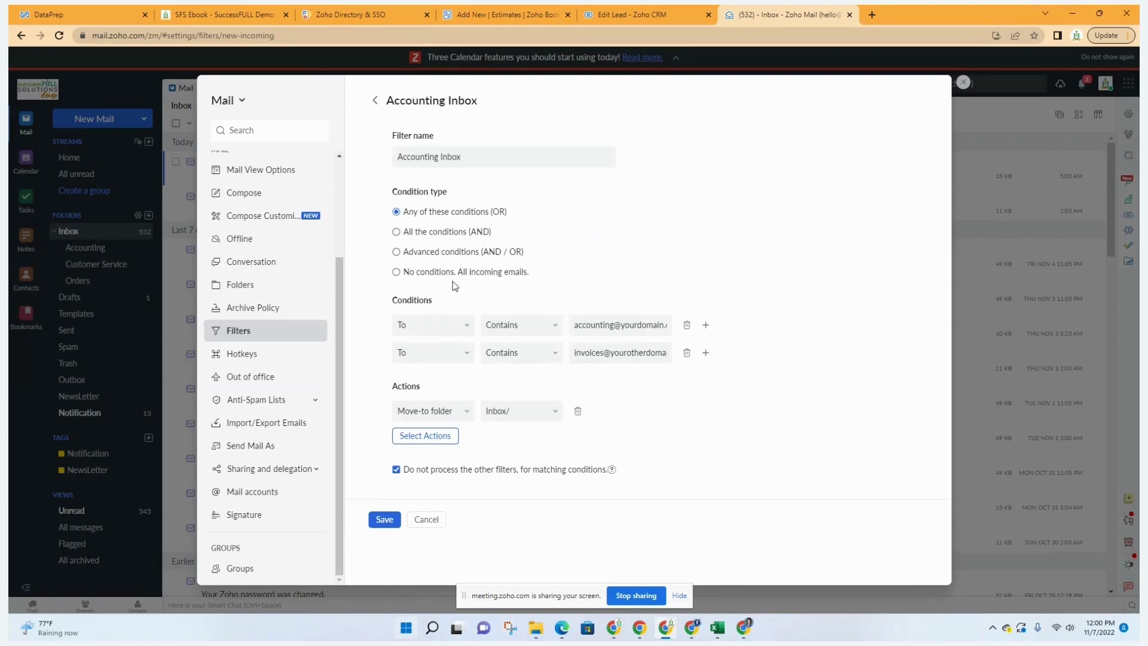
{"action": "mouse_move", "coordinate": [462, 449]}
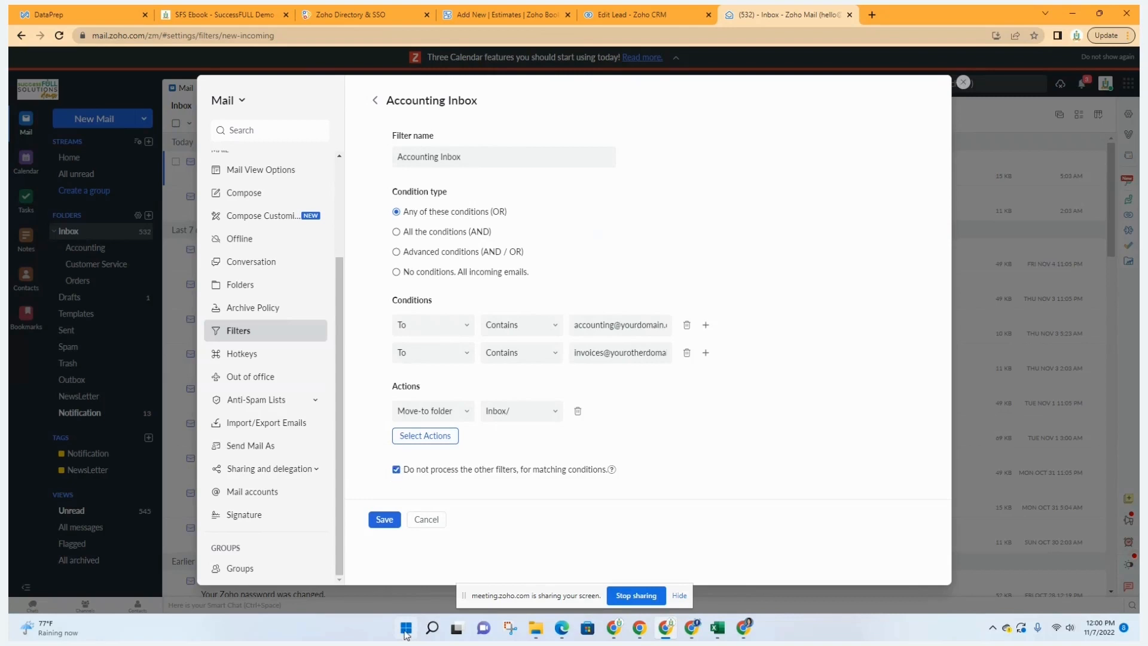
{"action": "left_click", "coordinate": [384, 519]}
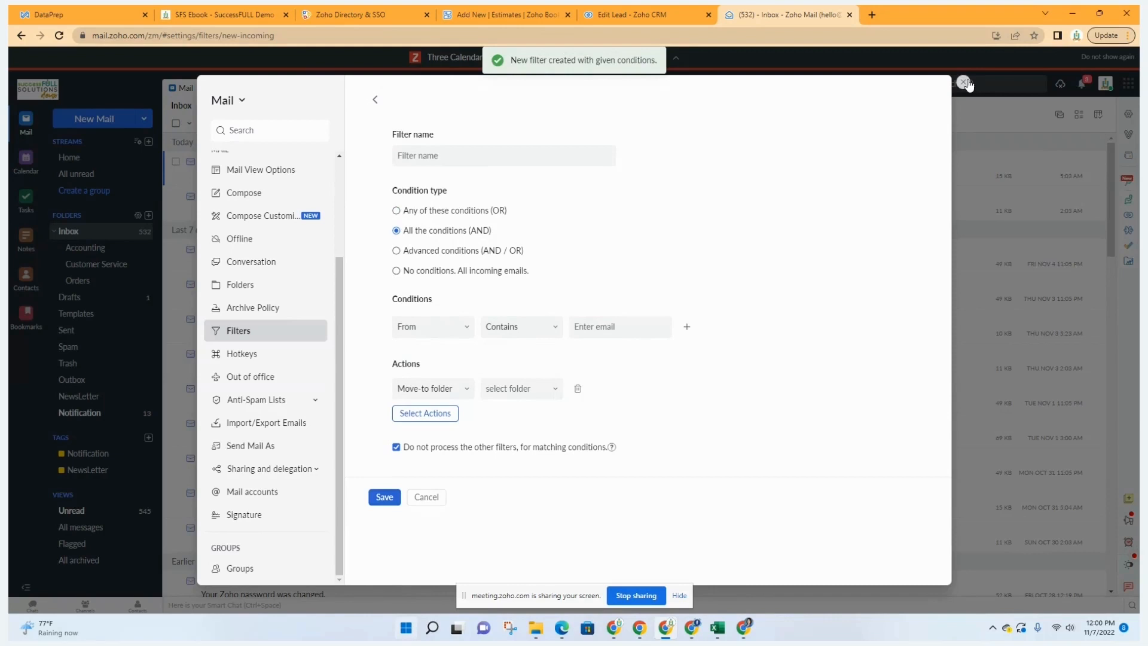
- Return to the Incoming Emails Filter list showing Accounting Inbox first
{"action": "left_click", "coordinate": [965, 83]}
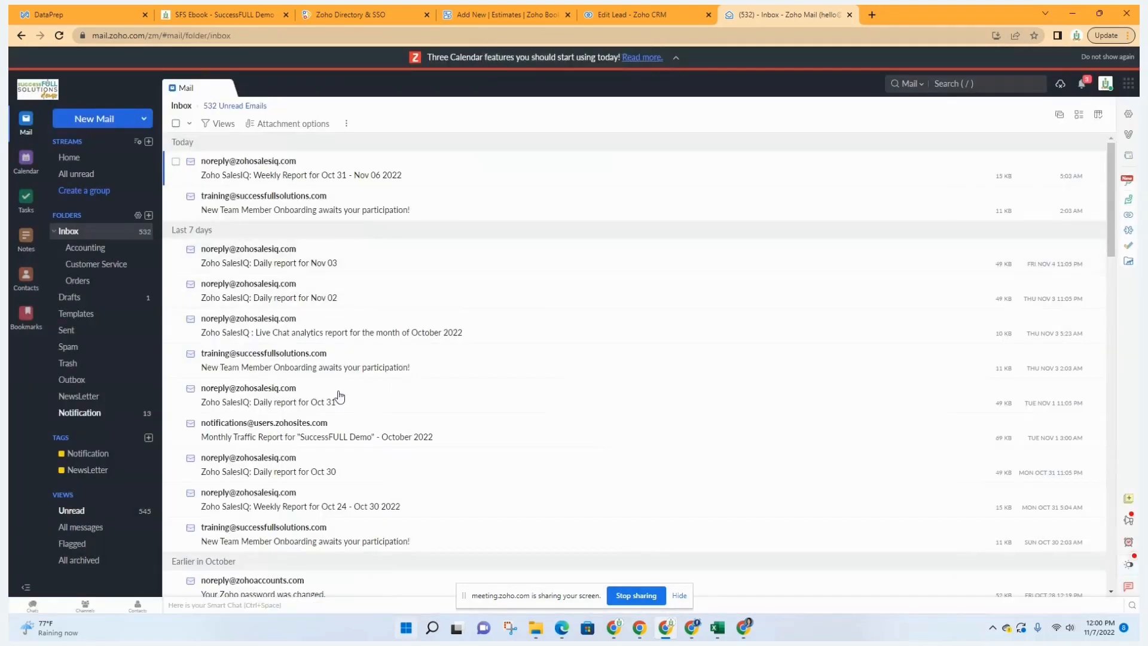
{"action": "mouse_move", "coordinate": [88, 256]}
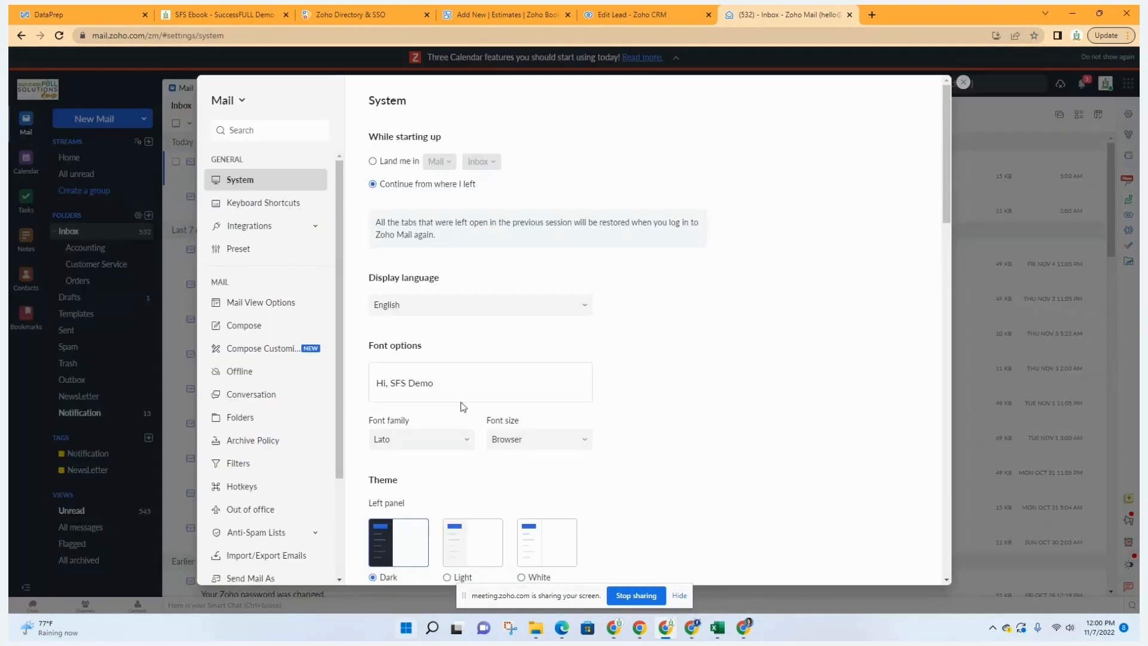
{"action": "left_click", "coordinate": [238, 464]}
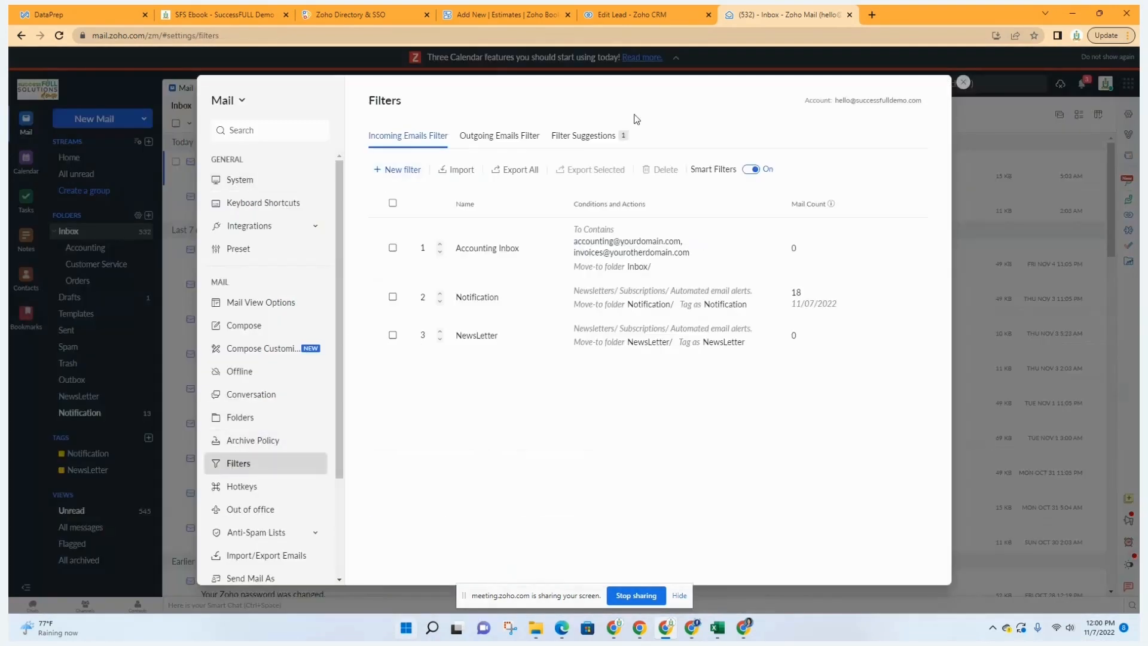
{"action": "mouse_move", "coordinate": [400, 177]}
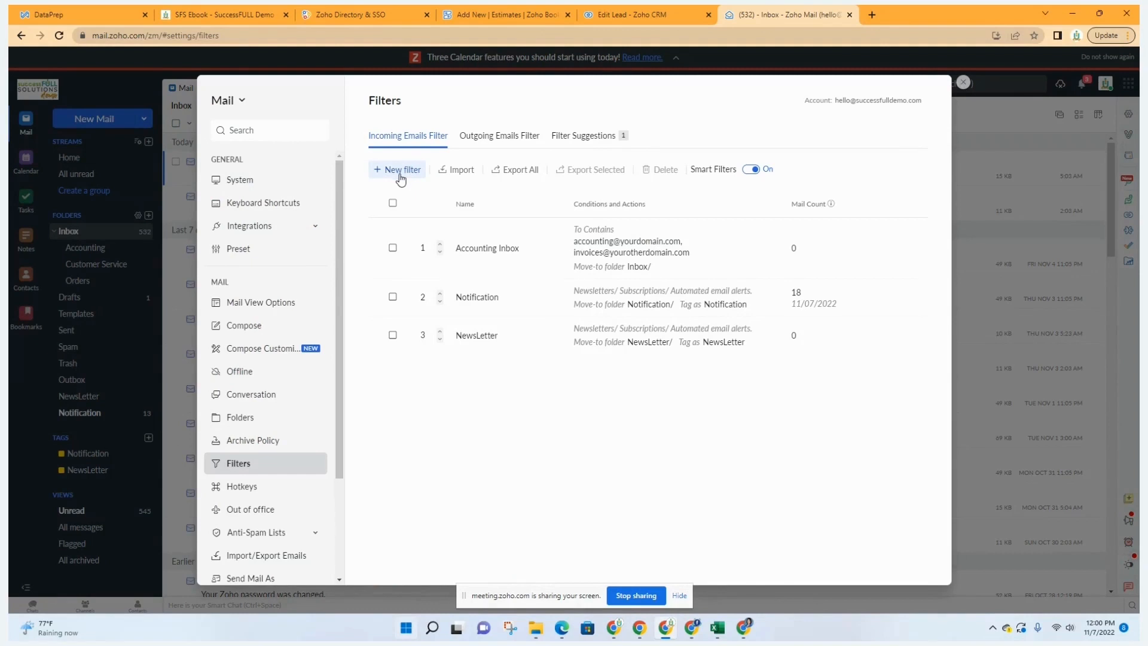
{"action": "mouse_move", "coordinate": [698, 519]}
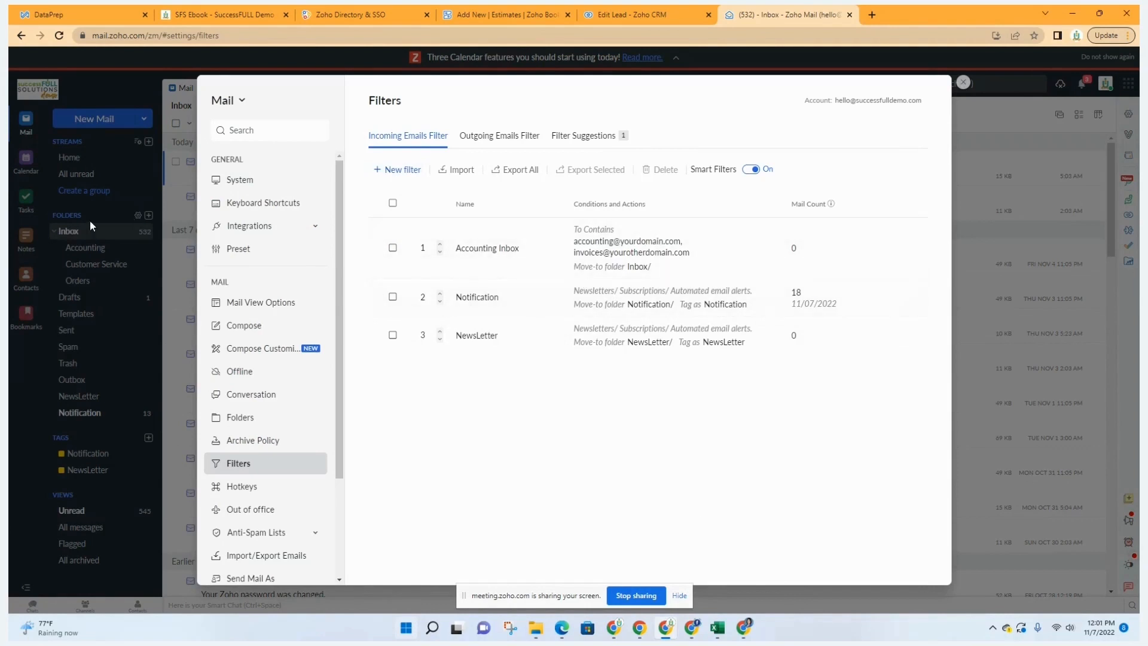
{"action": "mouse_move", "coordinate": [339, 238]}
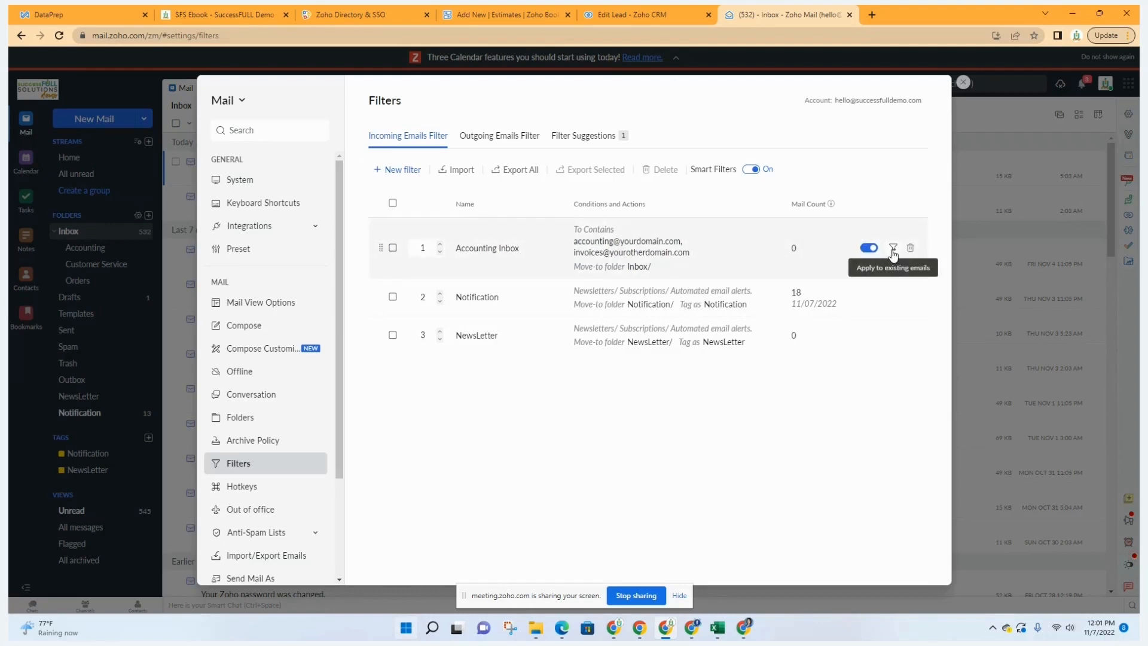
- Apply the Accounting Inbox filter to existing emails, bringing up the folder chooser
{"action": "left_click", "coordinate": [892, 247]}
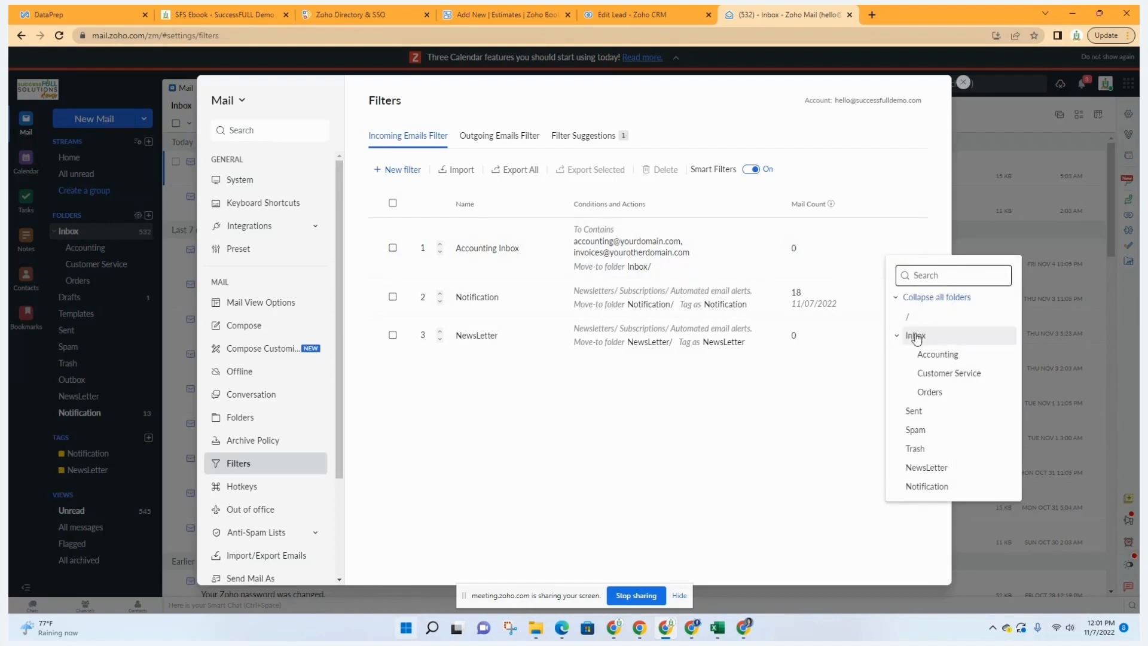
{"action": "mouse_move", "coordinate": [916, 343]}
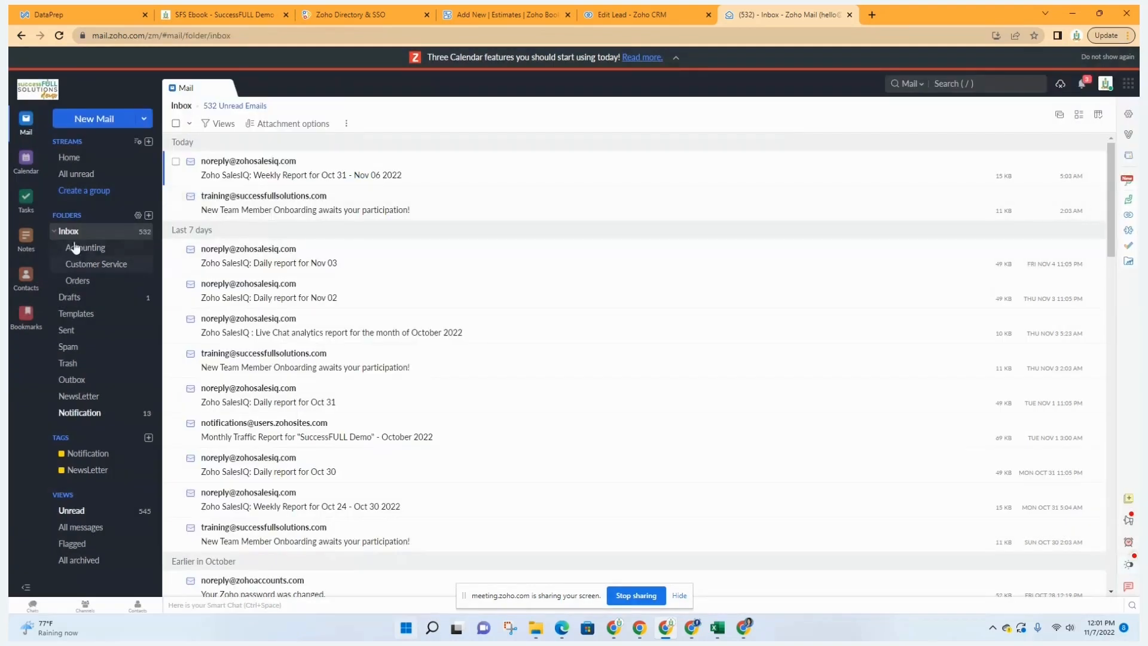
{"action": "mouse_move", "coordinate": [69, 270]}
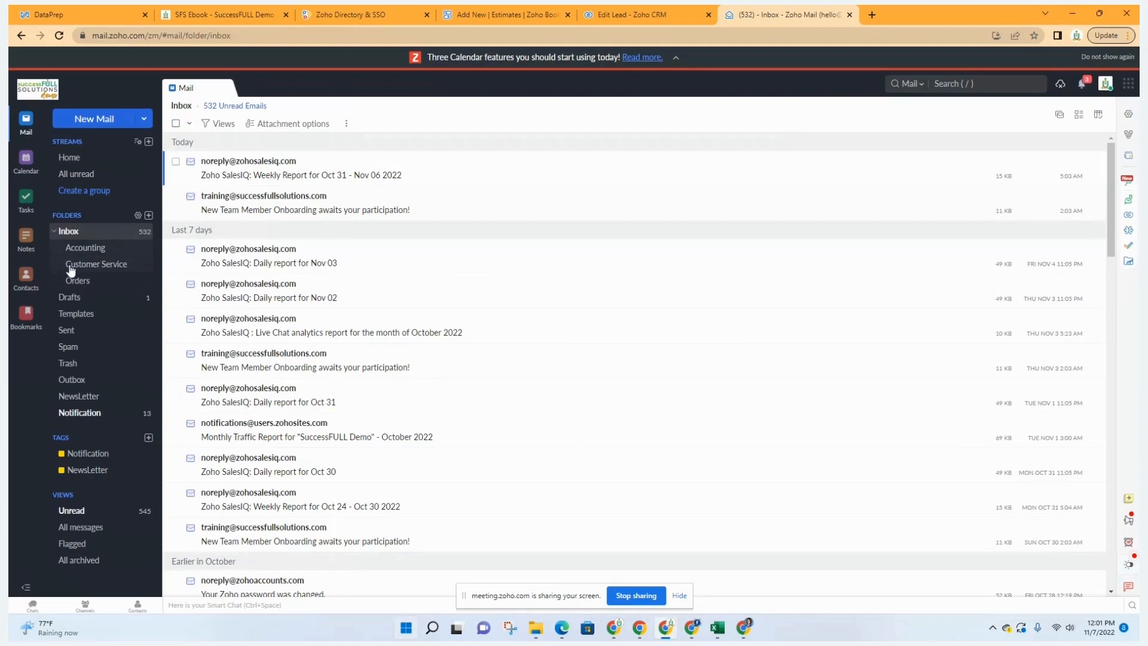
{"action": "mouse_move", "coordinate": [126, 273]}
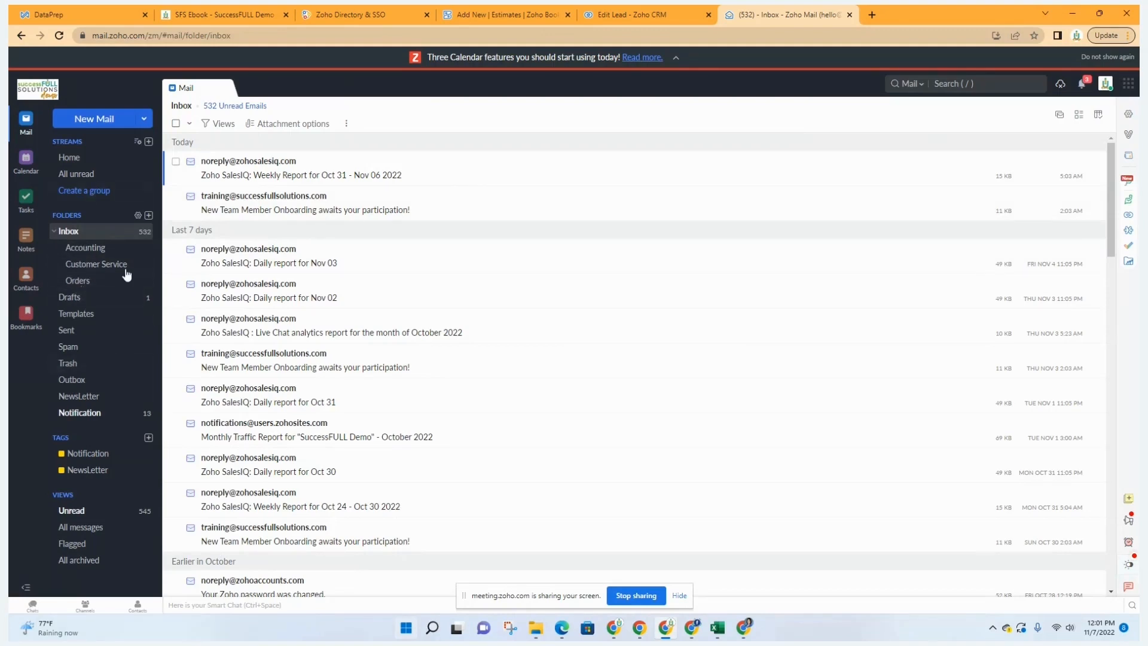